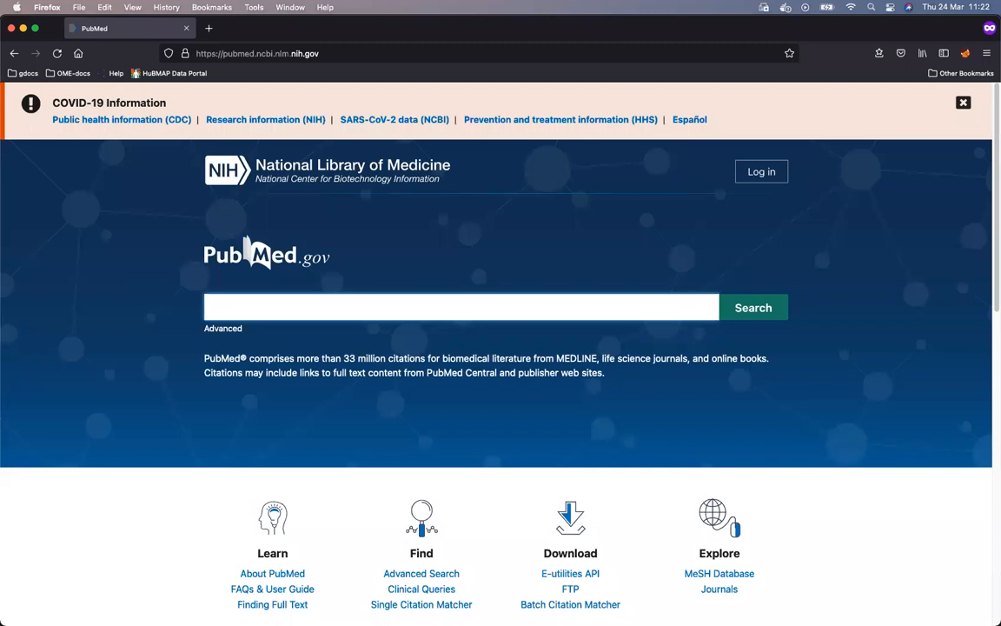
Search PubMed for 'blin segmentation'
click(461, 307)
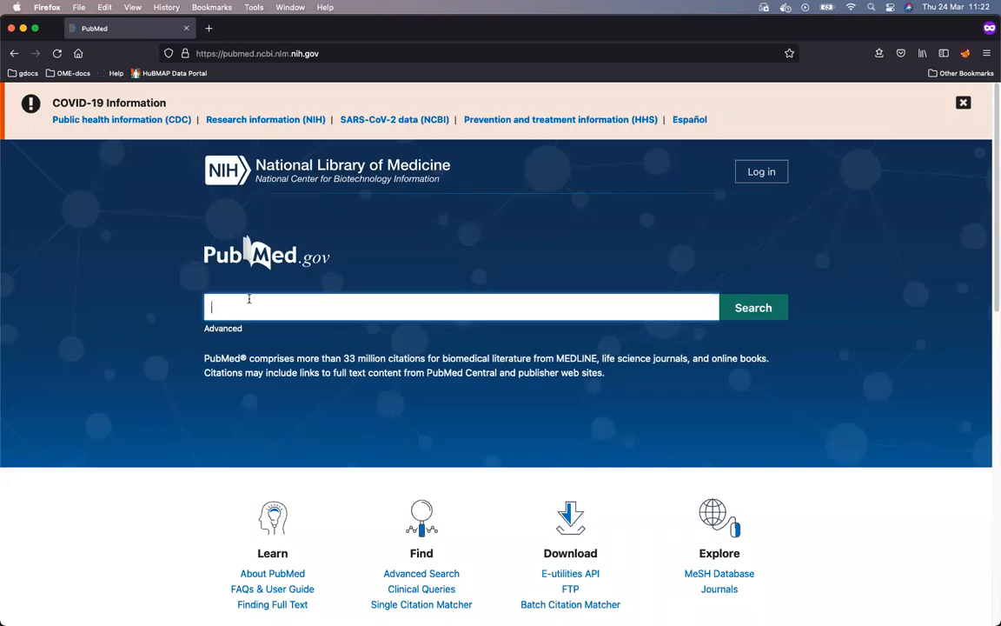
mouse_move(417, 245)
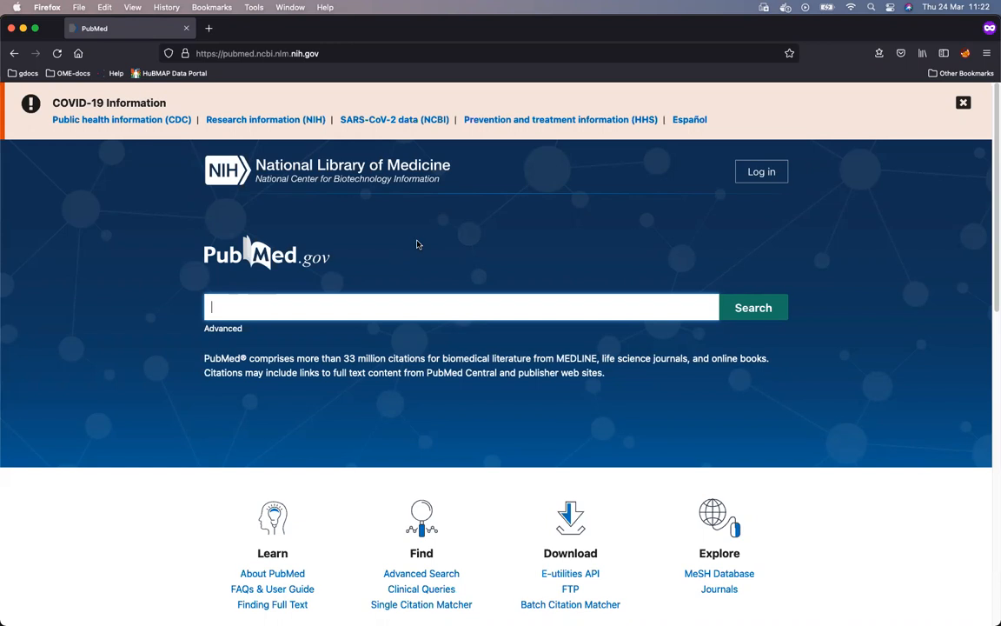
text(blin)
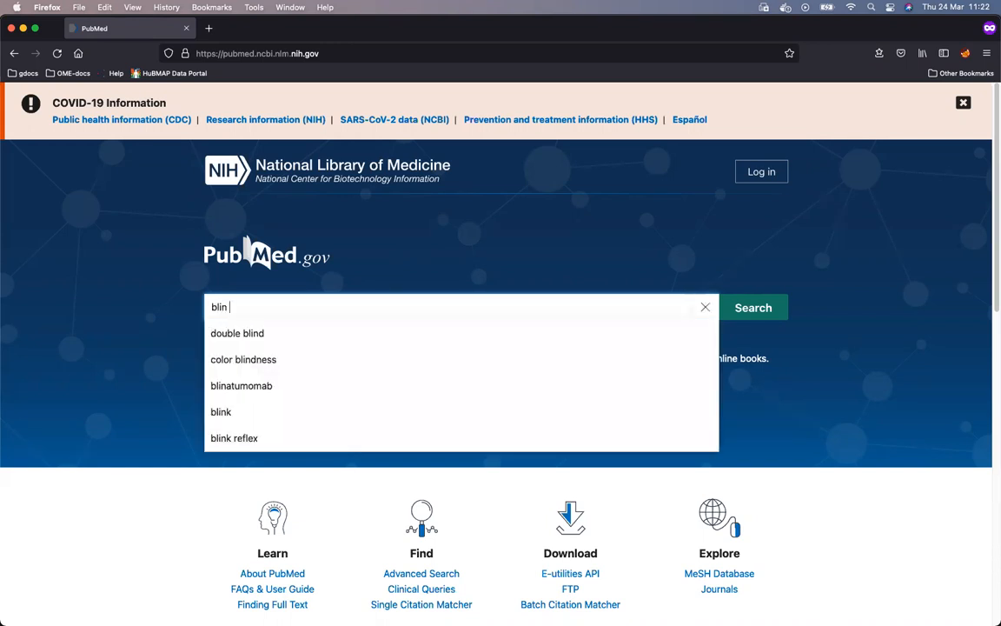
text(s)
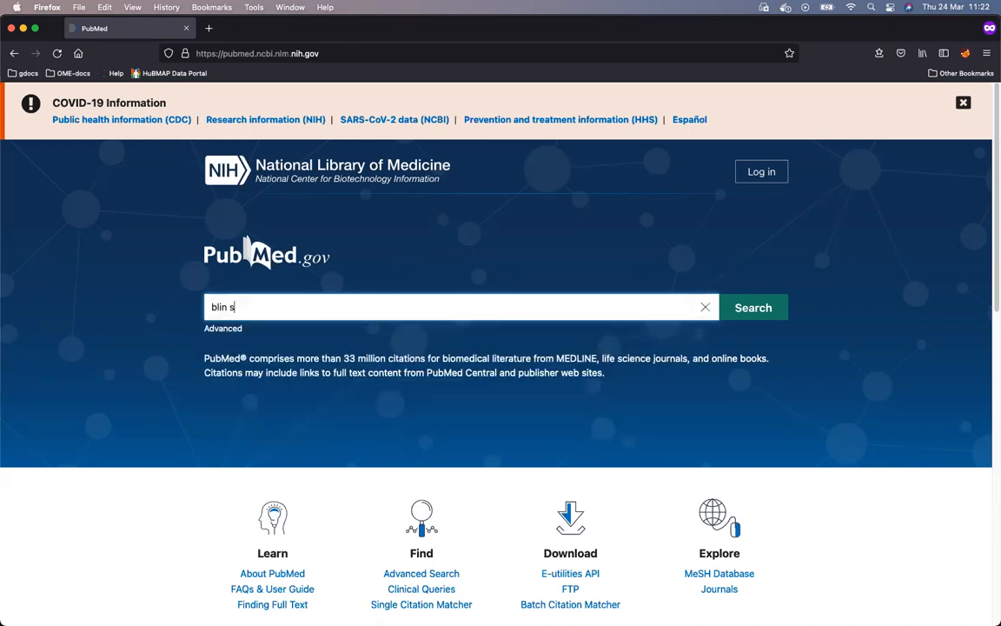
text(eg)
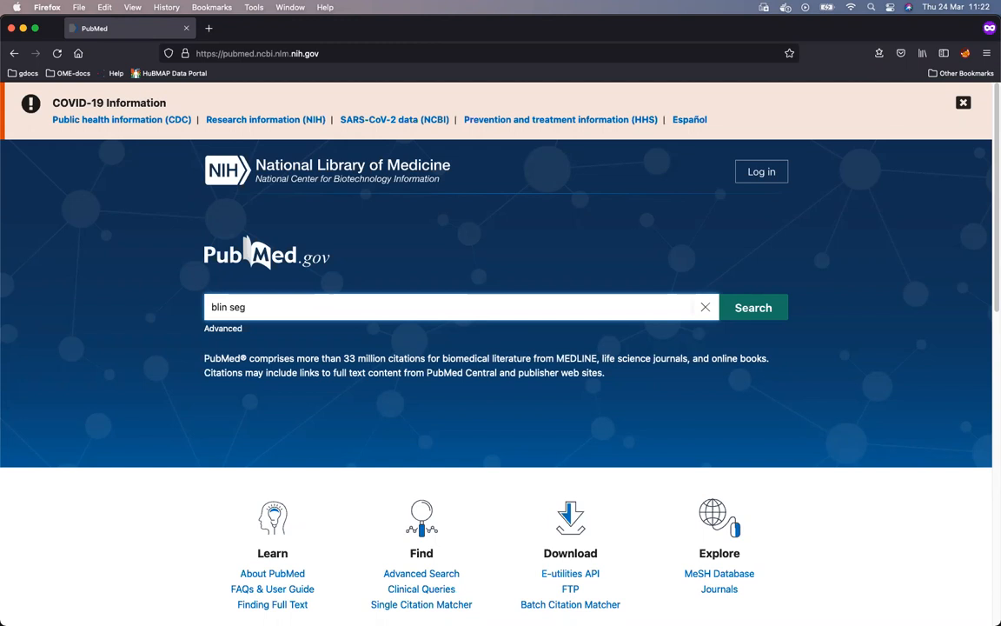
text(men)
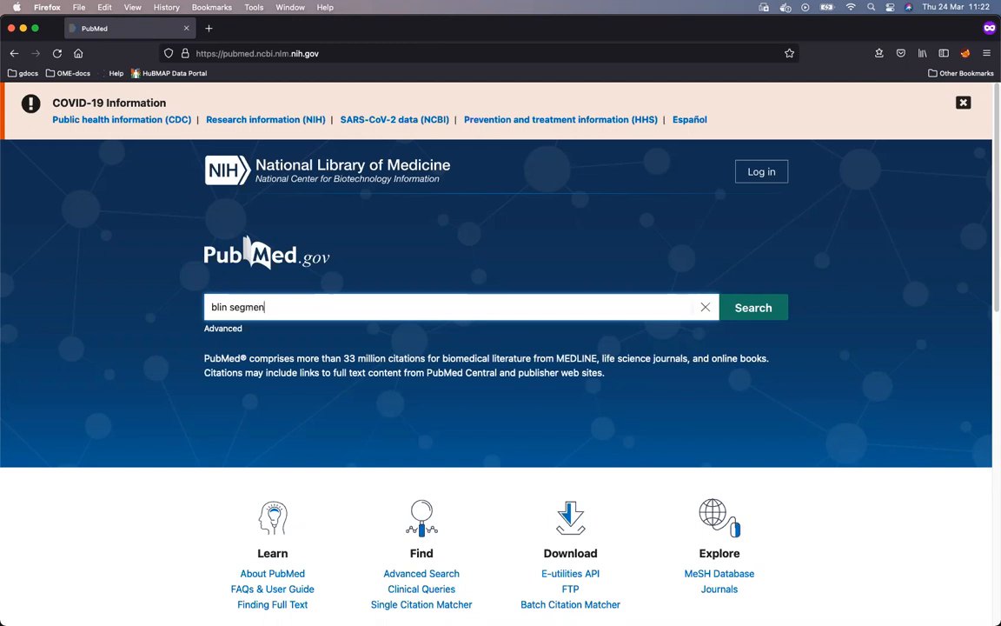
click(753, 307)
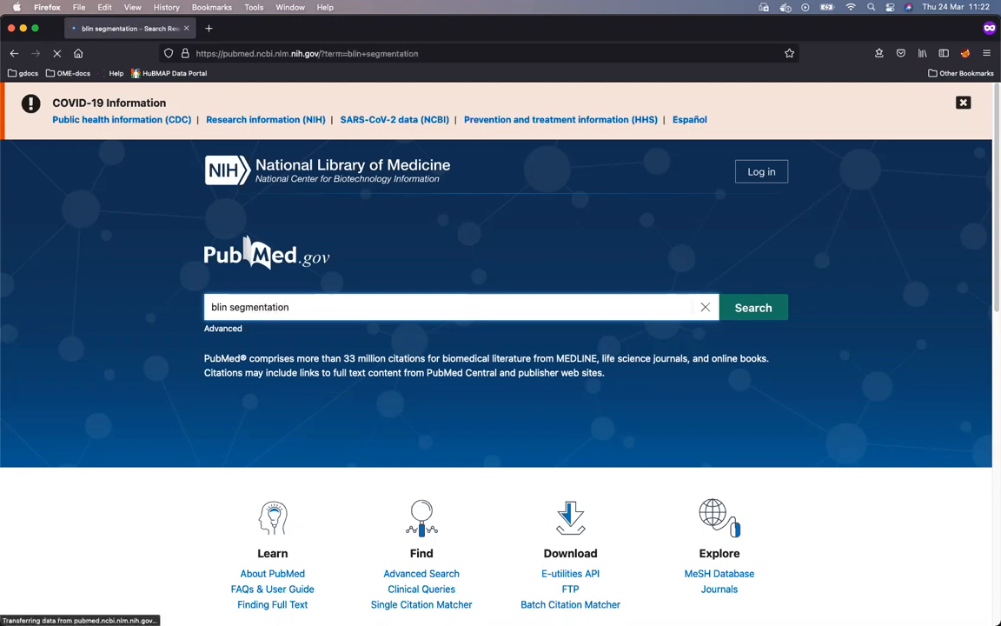
Open the 'Nessys: A new set of tools for the automated detection of nuclei' record from the results
click(752, 307)
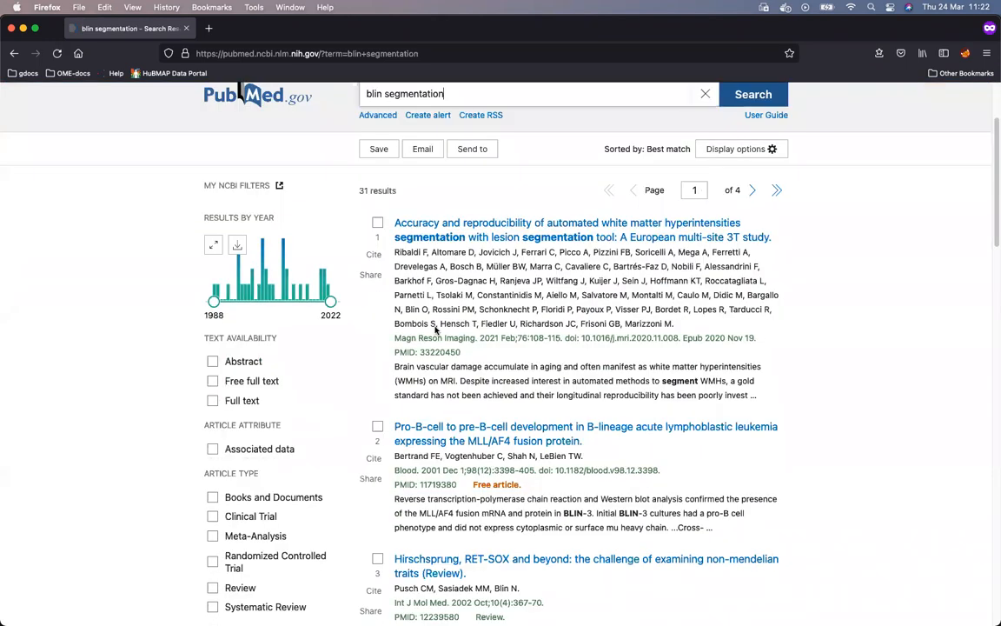
scroll(down, 3)
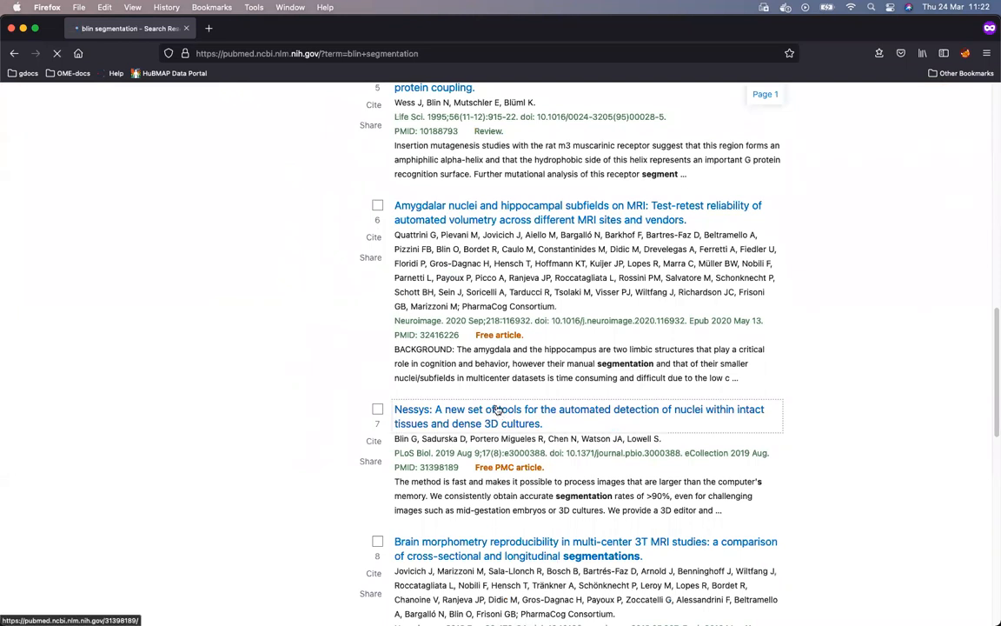
click(578, 416)
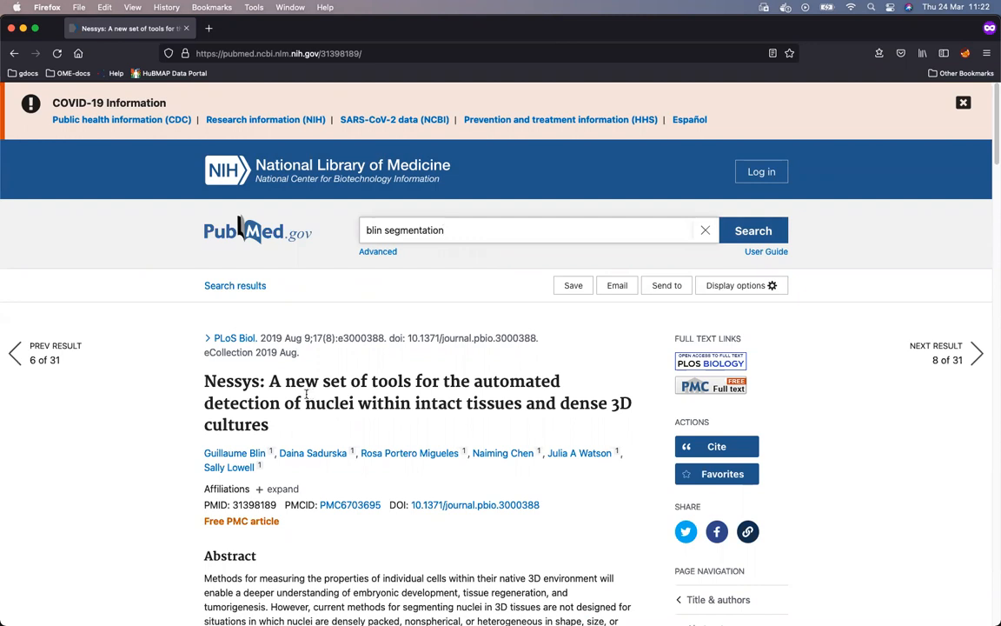
mouse_move(402, 423)
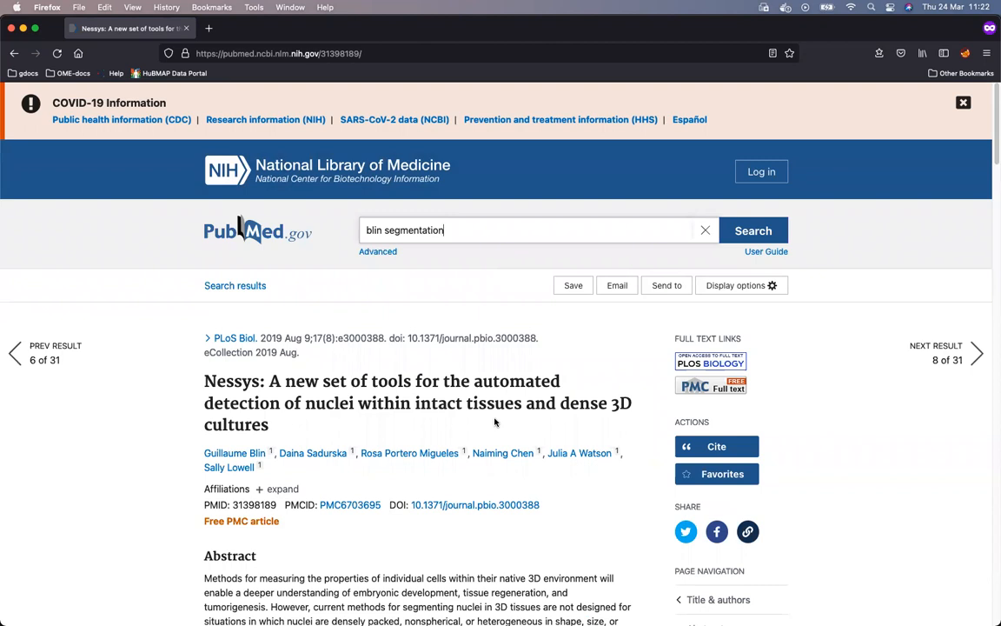
mouse_move(315, 459)
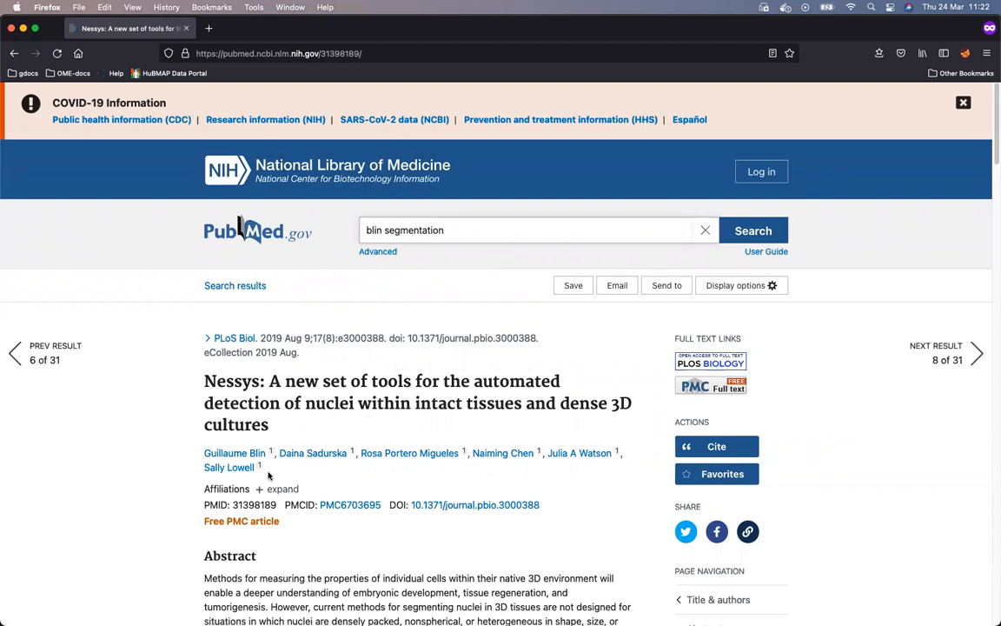
mouse_move(369, 478)
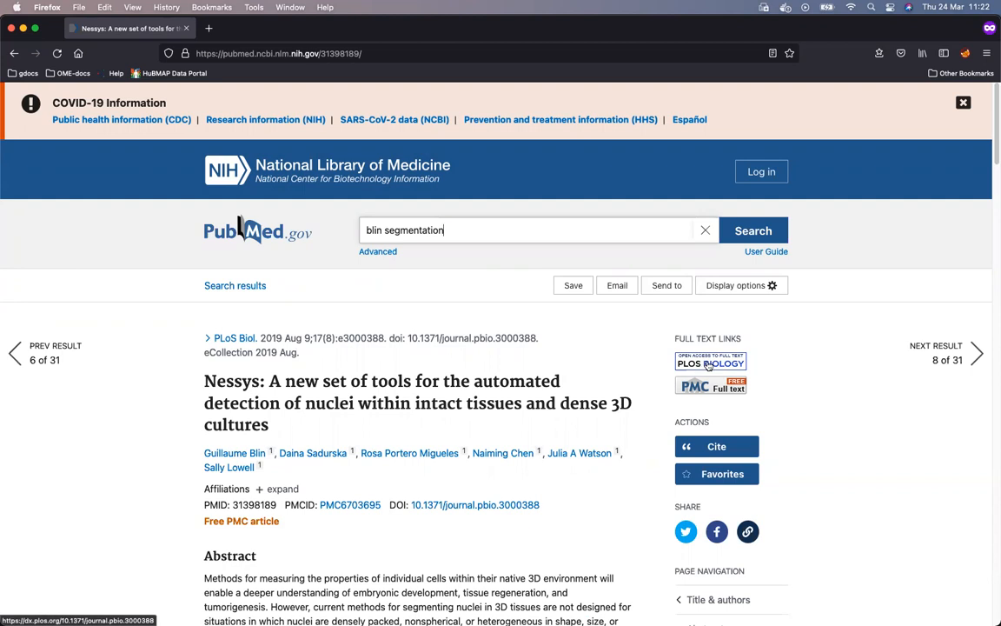
Follow the PLOS Biology full-text link and scroll through the Nessys article
click(711, 363)
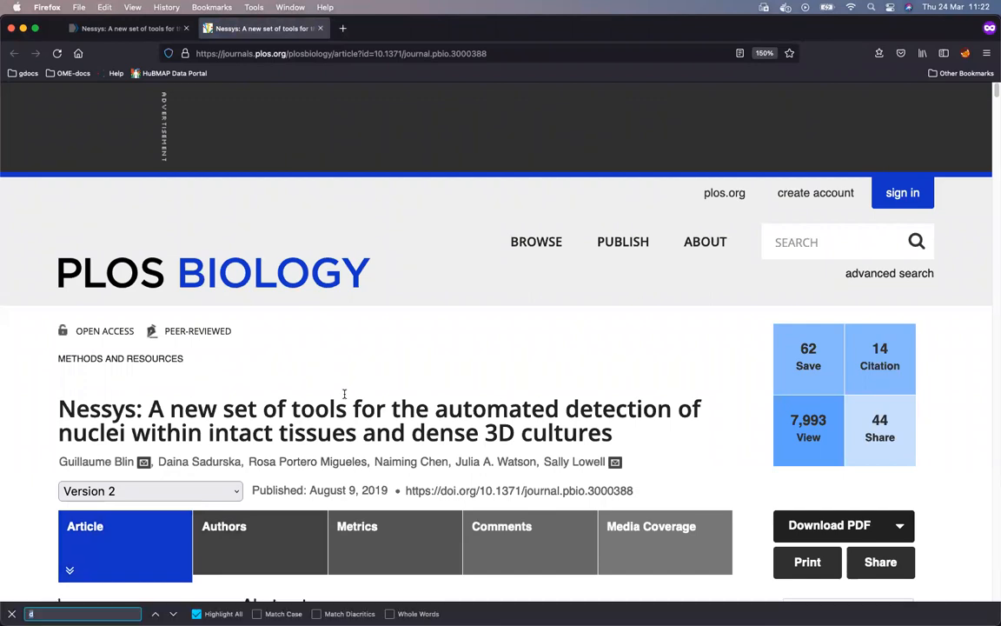
scroll(down, 3)
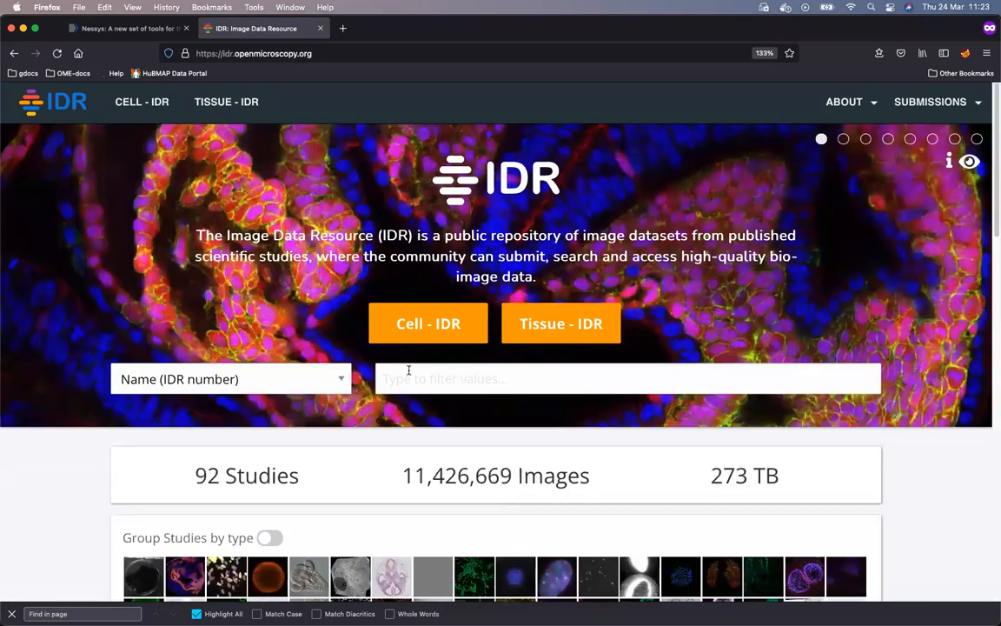
Filter the IDR study list by '62' to find idr0062-blin-nuclearsegmentation/experimentA
click(628, 379)
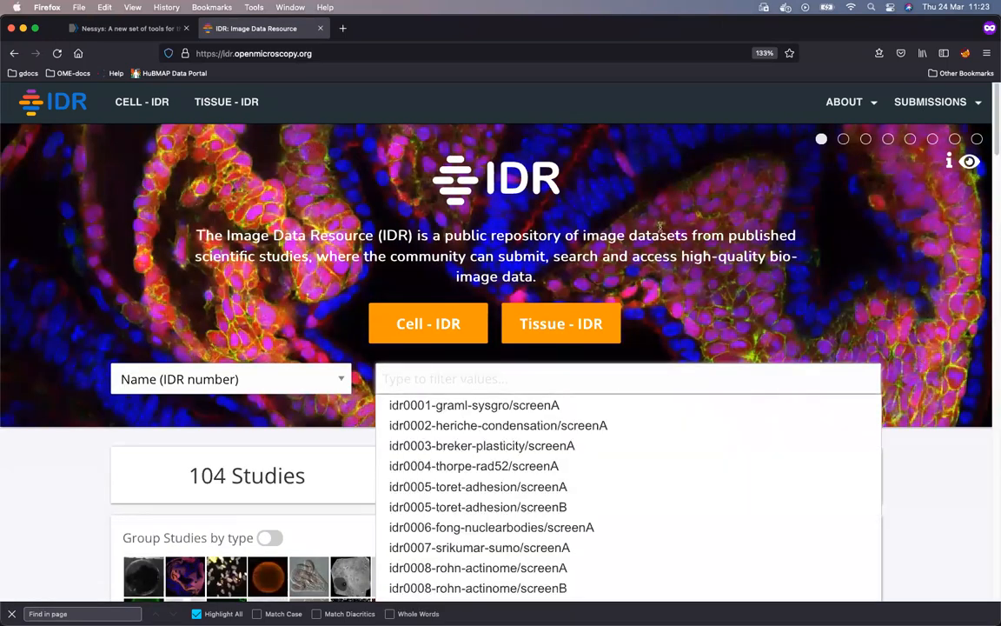
text(62)
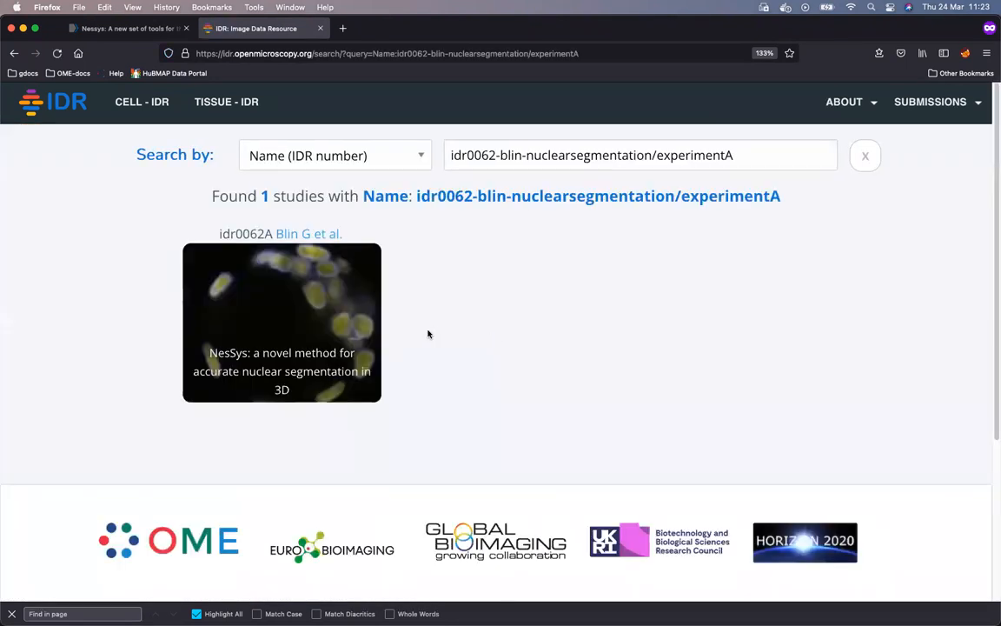
mouse_move(284, 320)
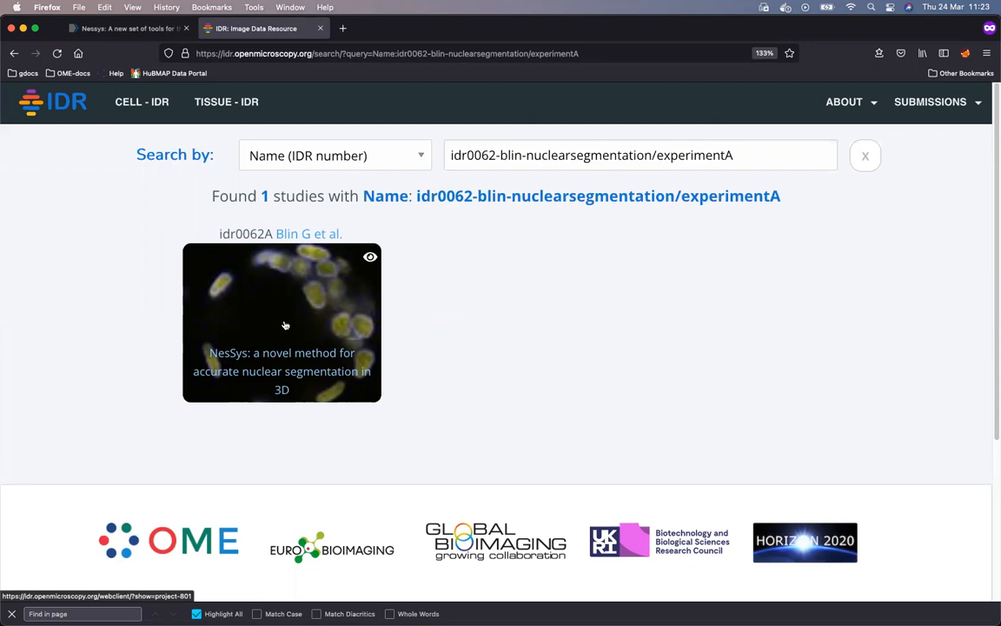
Open the idr0062-blin-nuclearsegmentation/experimentA project to show its five datasets and details
click(282, 321)
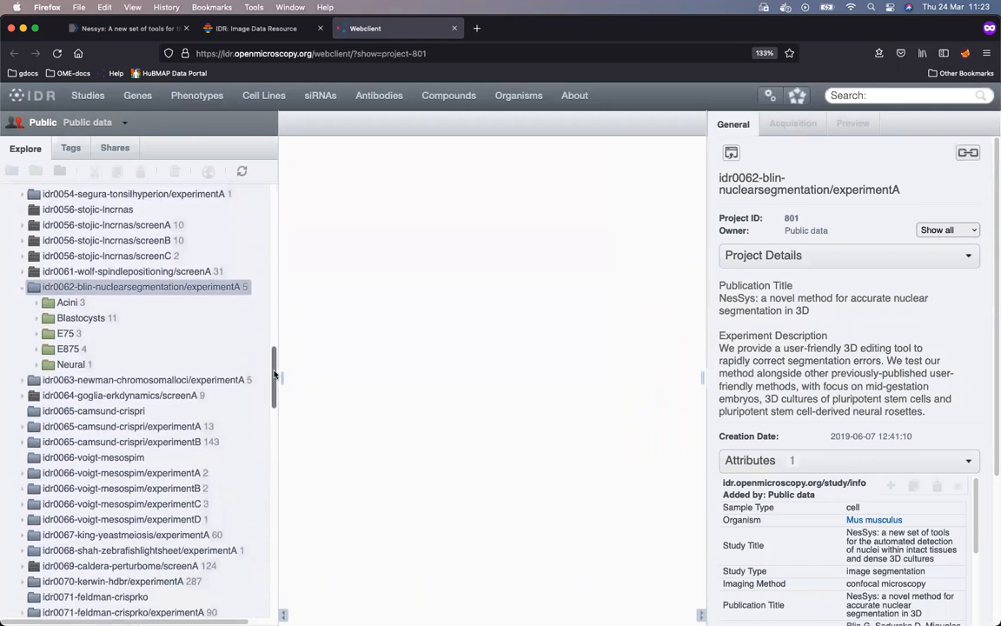
mouse_move(171, 326)
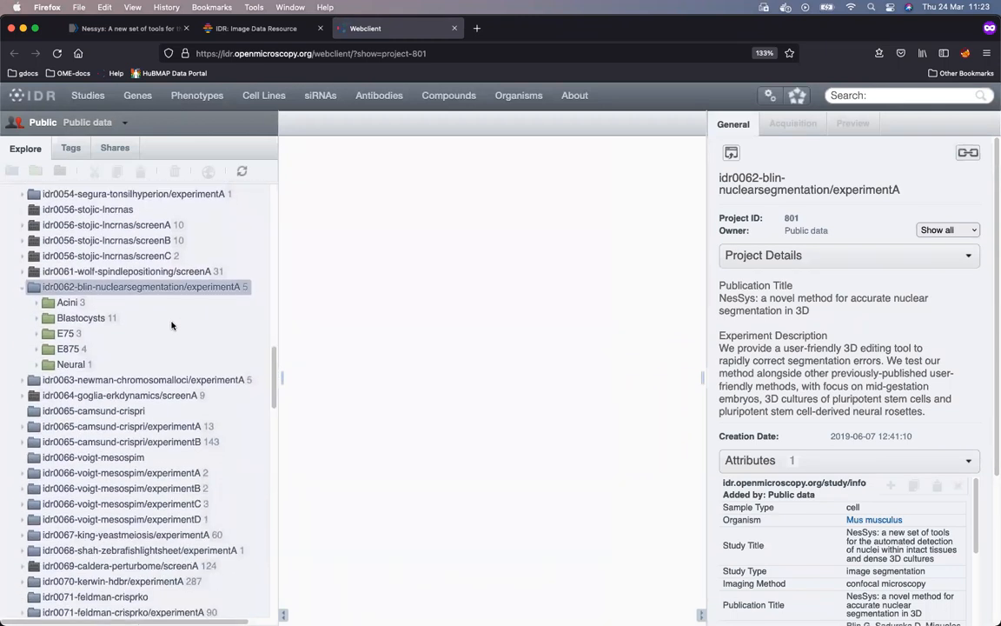
mouse_move(167, 321)
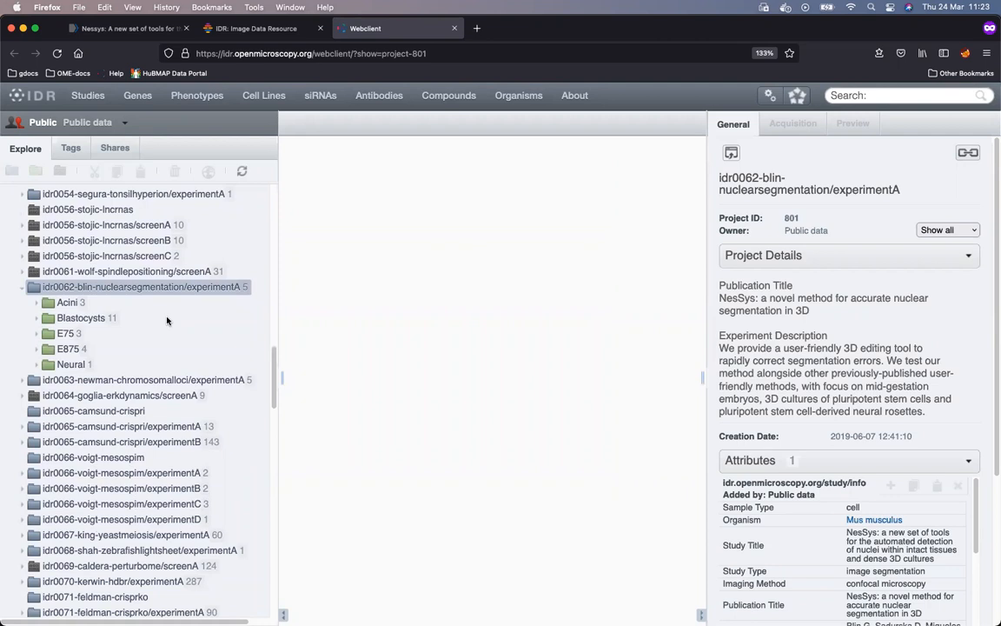
mouse_move(134, 302)
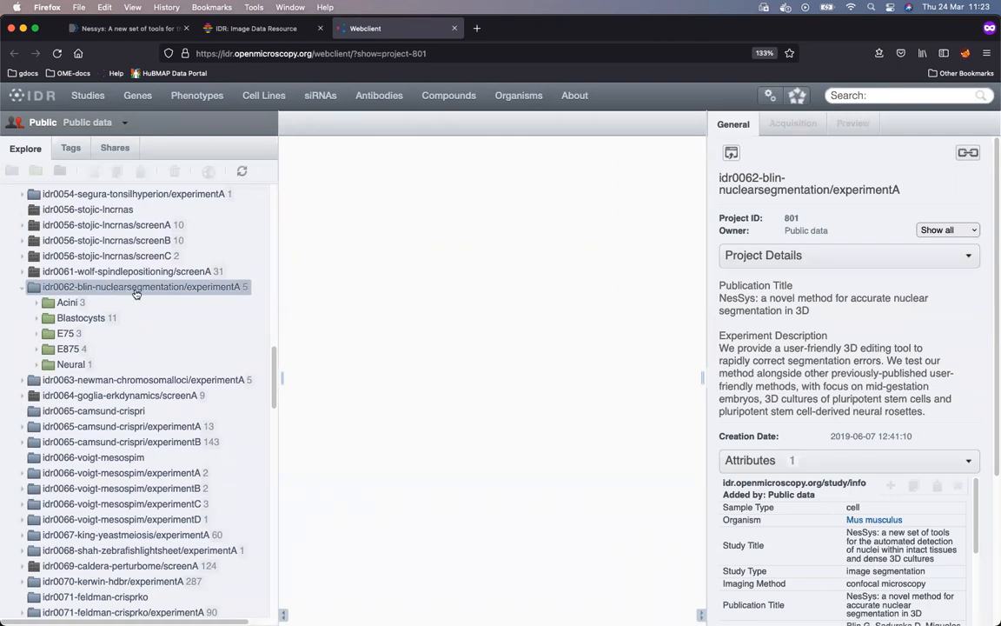
mouse_move(148, 294)
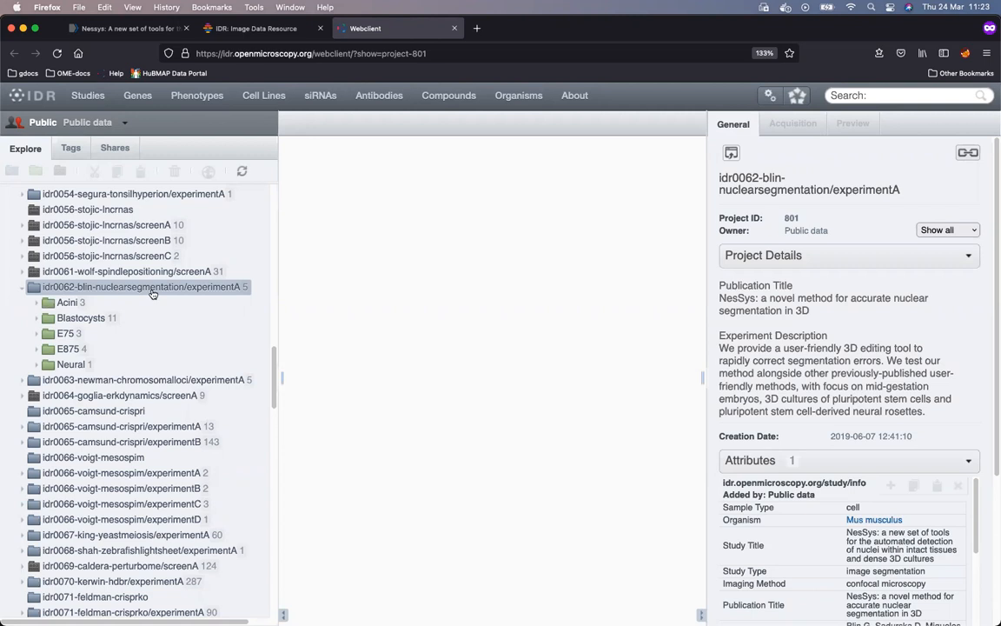
scroll(up, 3)
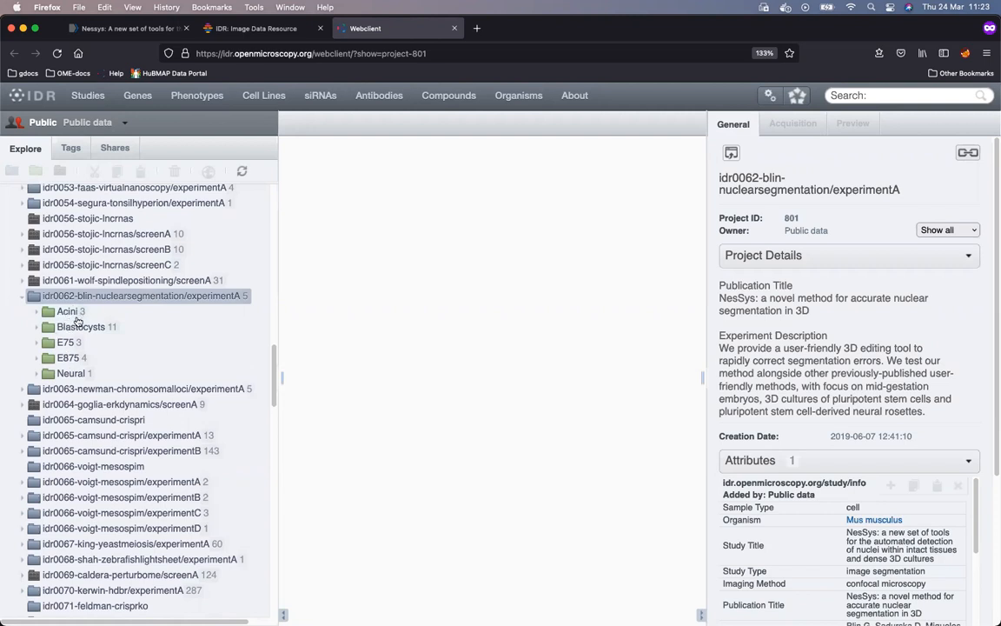
Expand the Acini dataset and select E14tg2a_d2.tif to show its Image Details
click(67, 311)
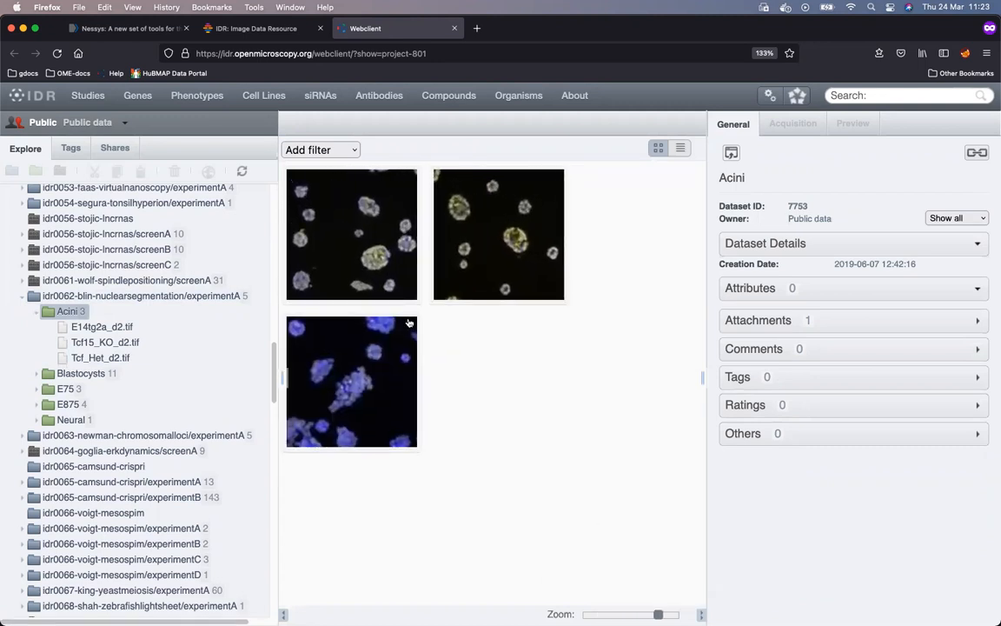
click(351, 234)
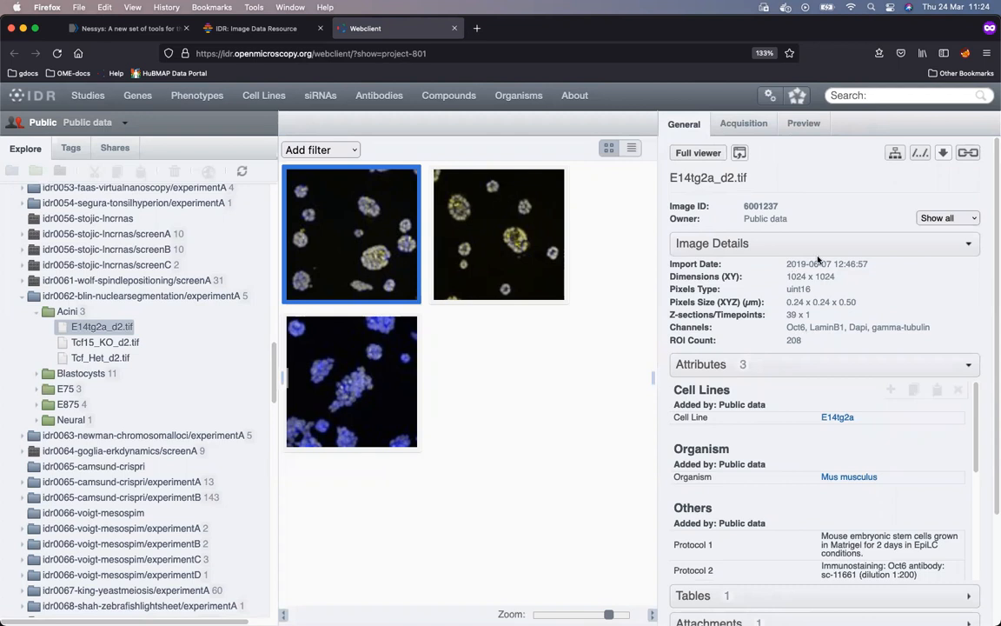
mouse_move(817, 255)
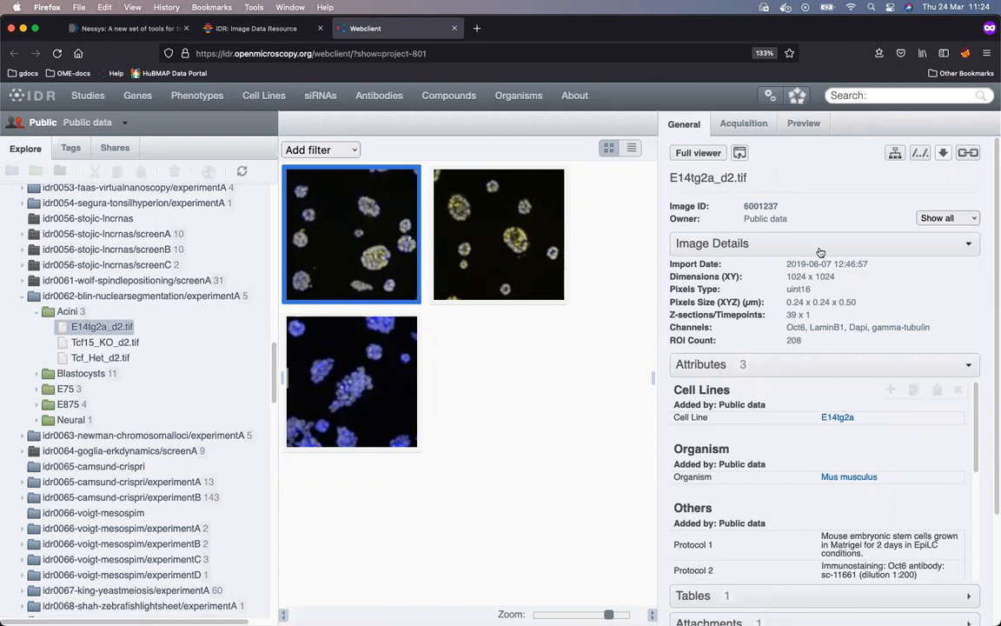
mouse_move(793, 342)
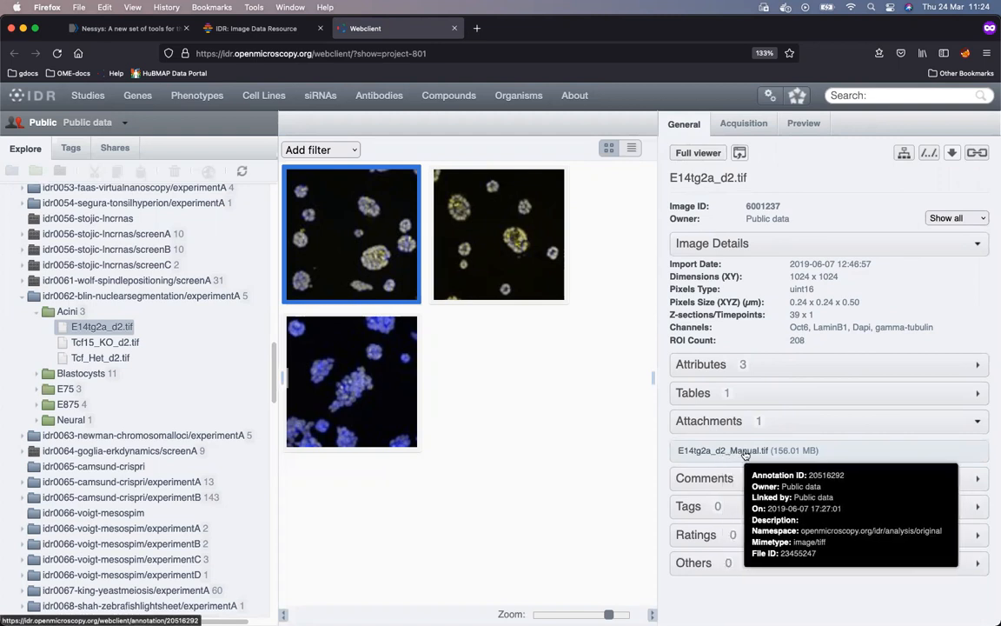
mouse_move(360, 285)
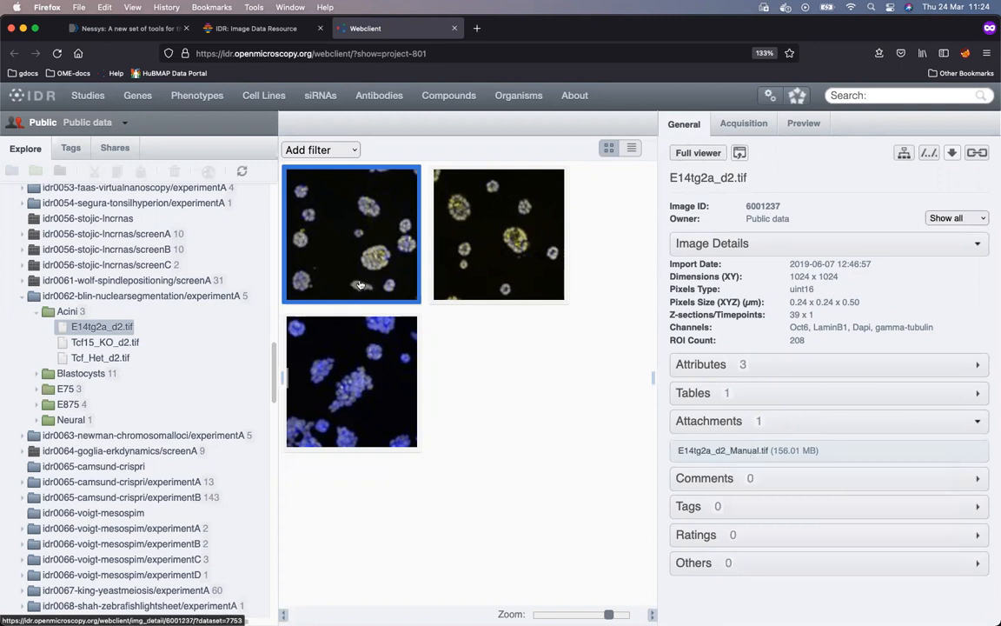
mouse_move(748, 451)
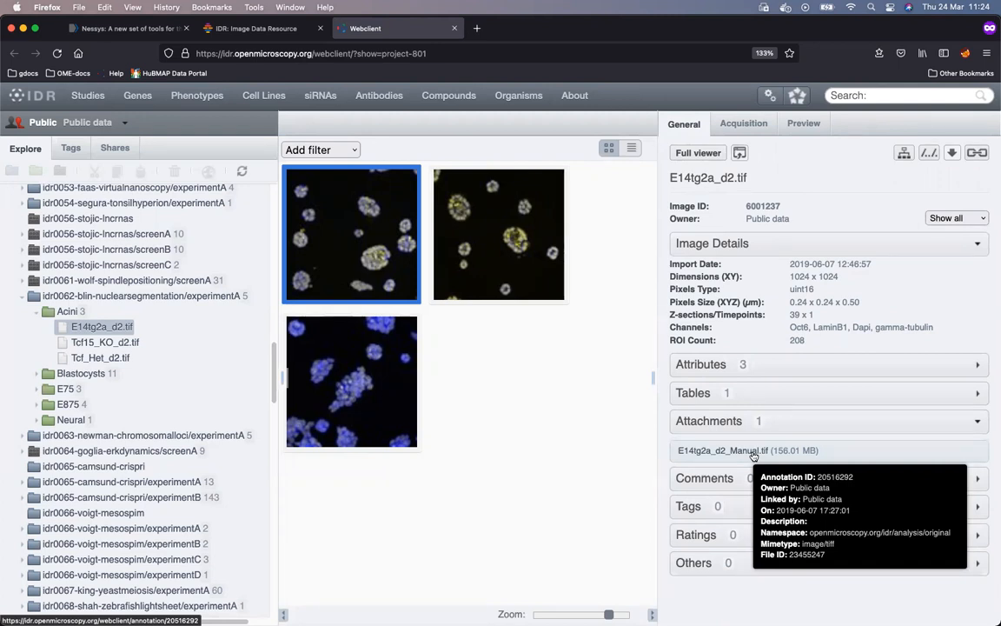
mouse_move(351, 250)
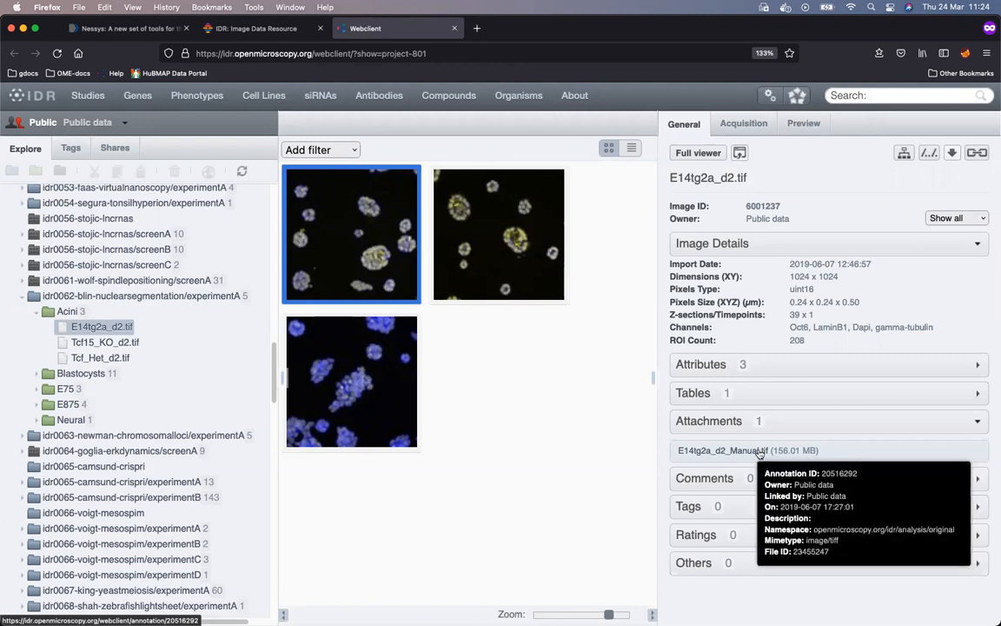
mouse_move(631, 458)
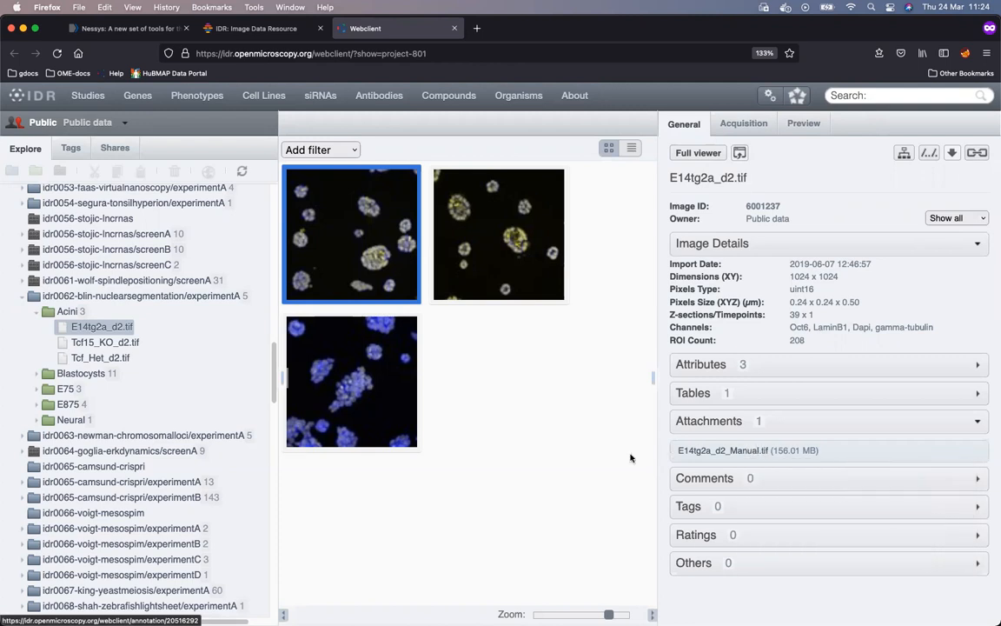
mouse_move(569, 445)
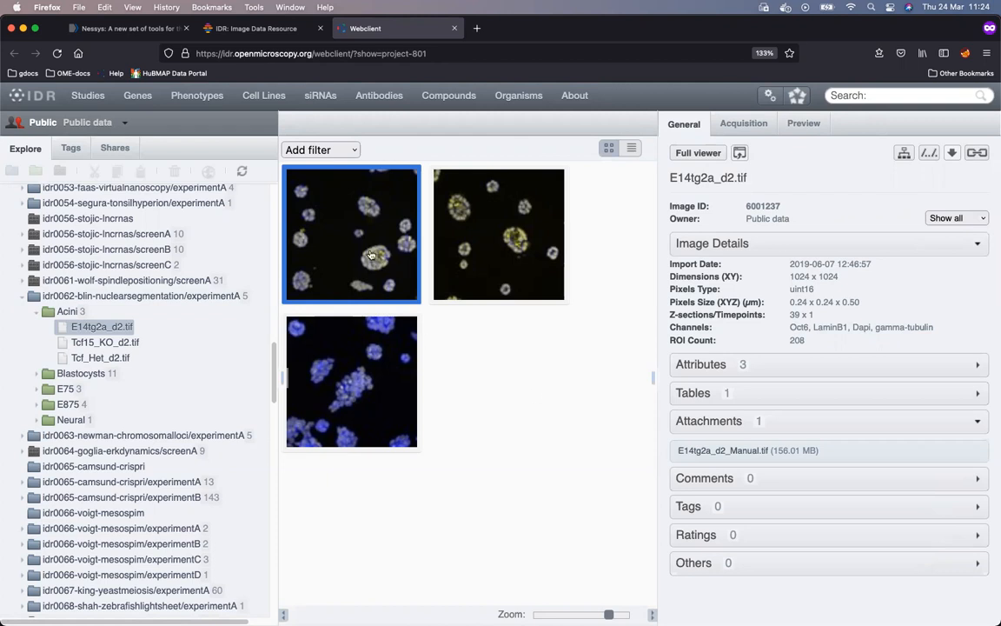
mouse_move(365, 256)
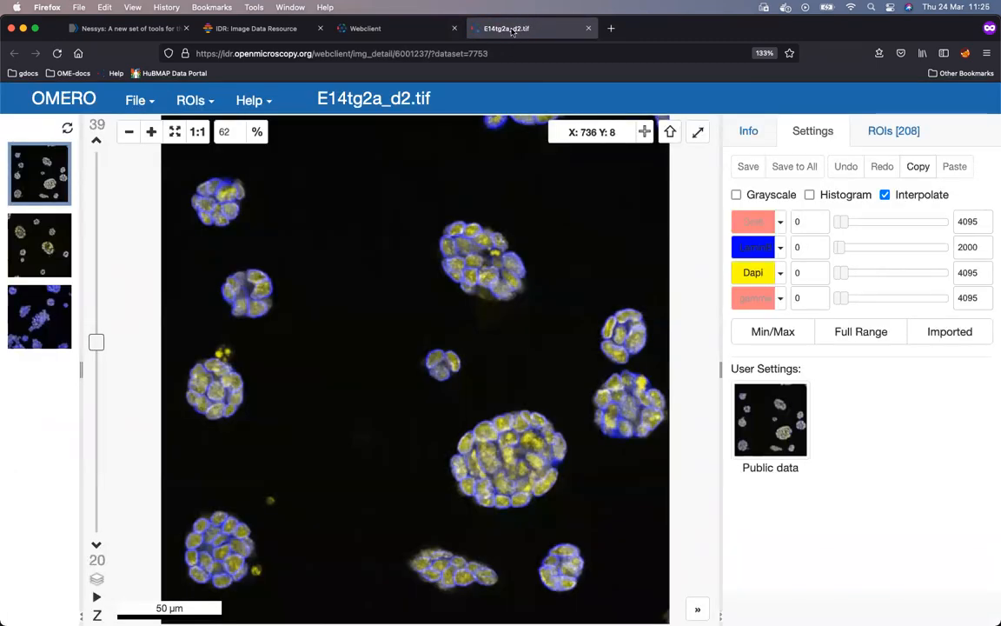
mouse_move(270, 351)
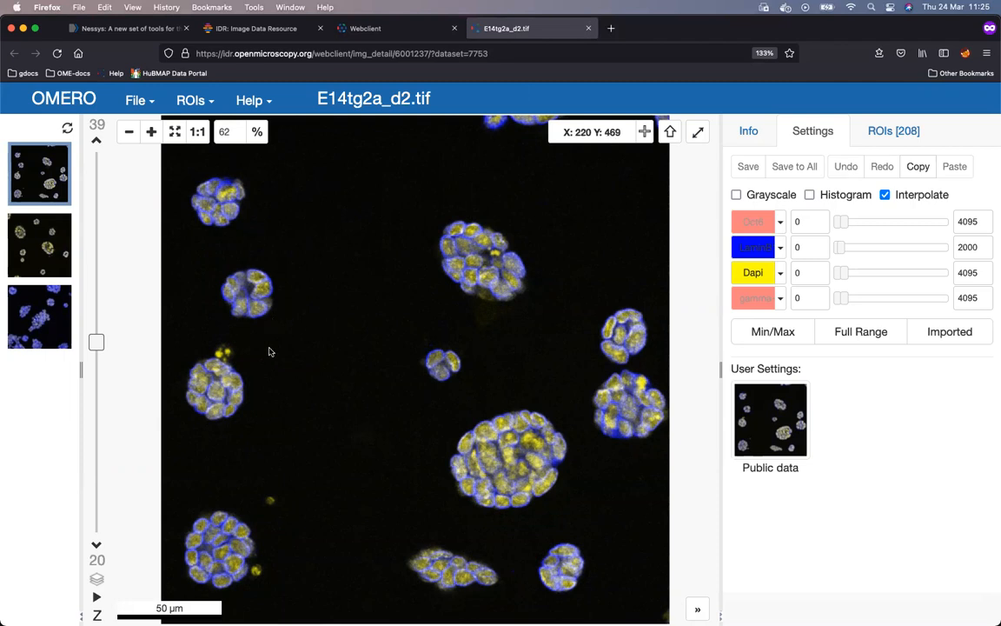
mouse_move(161, 322)
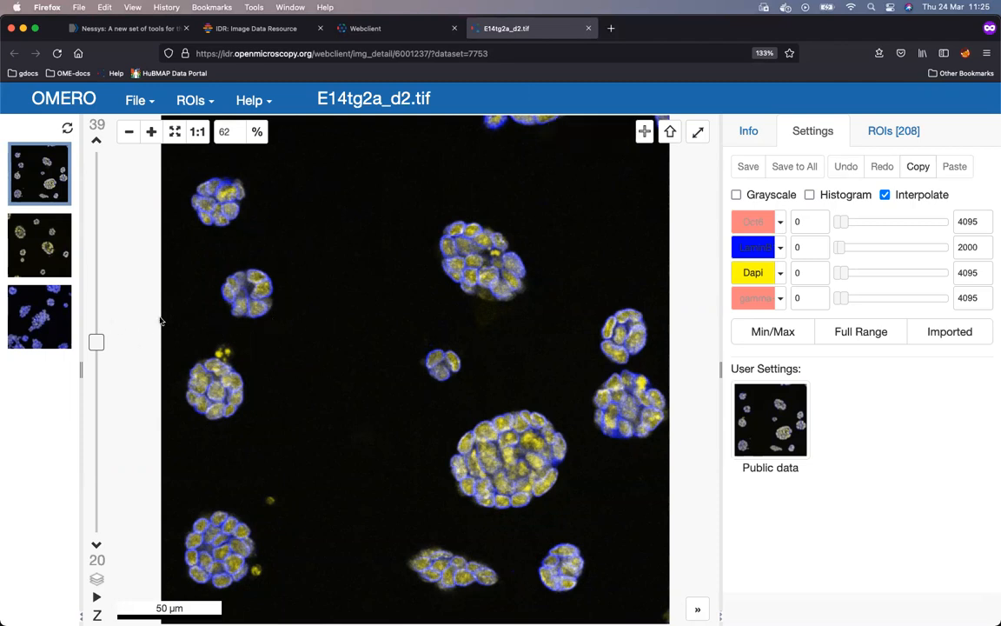
mouse_move(216, 287)
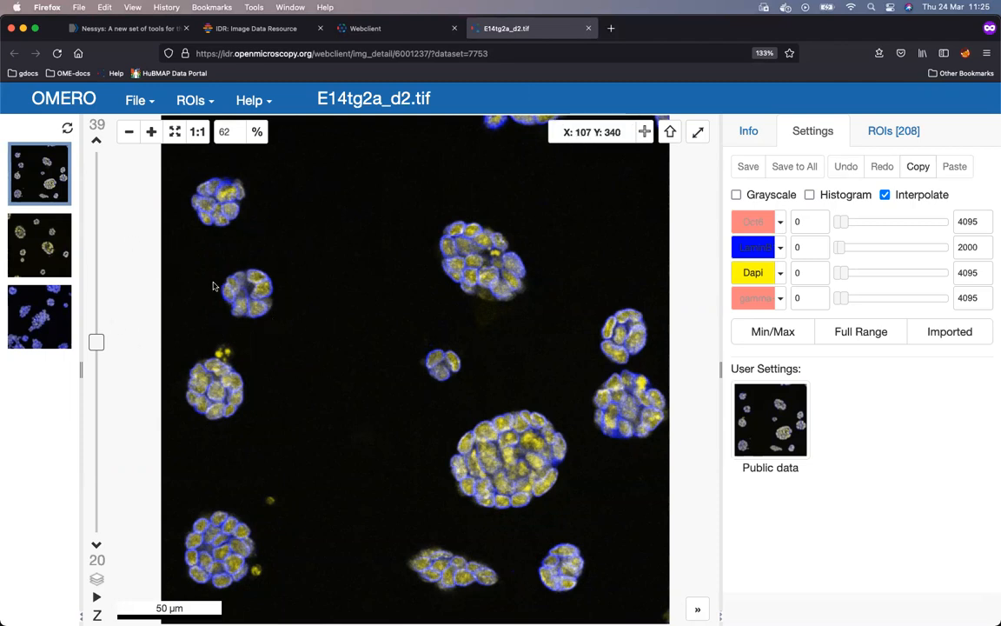
mouse_move(191, 280)
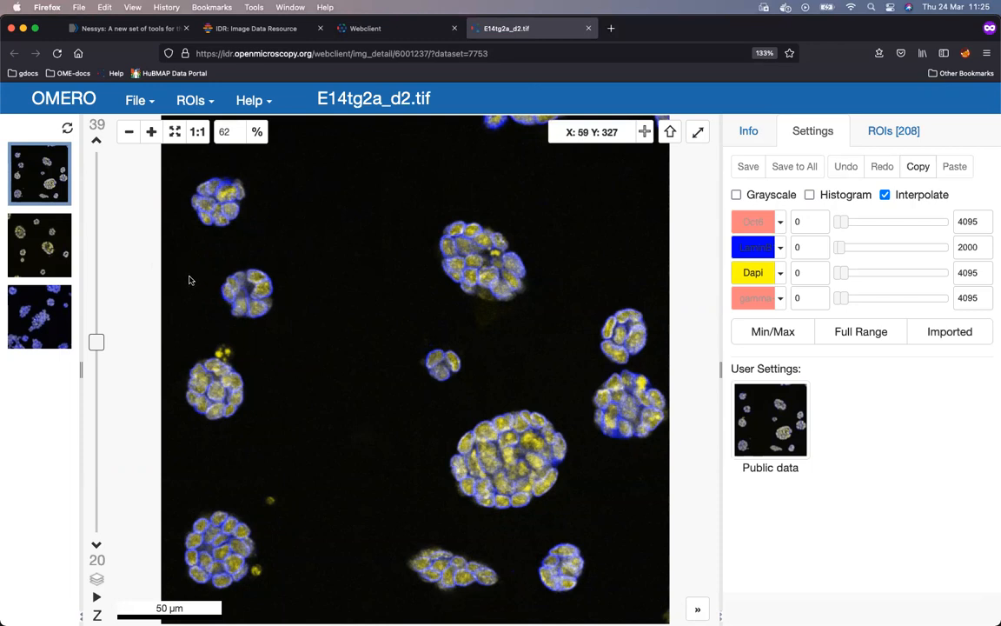
mouse_move(90, 170)
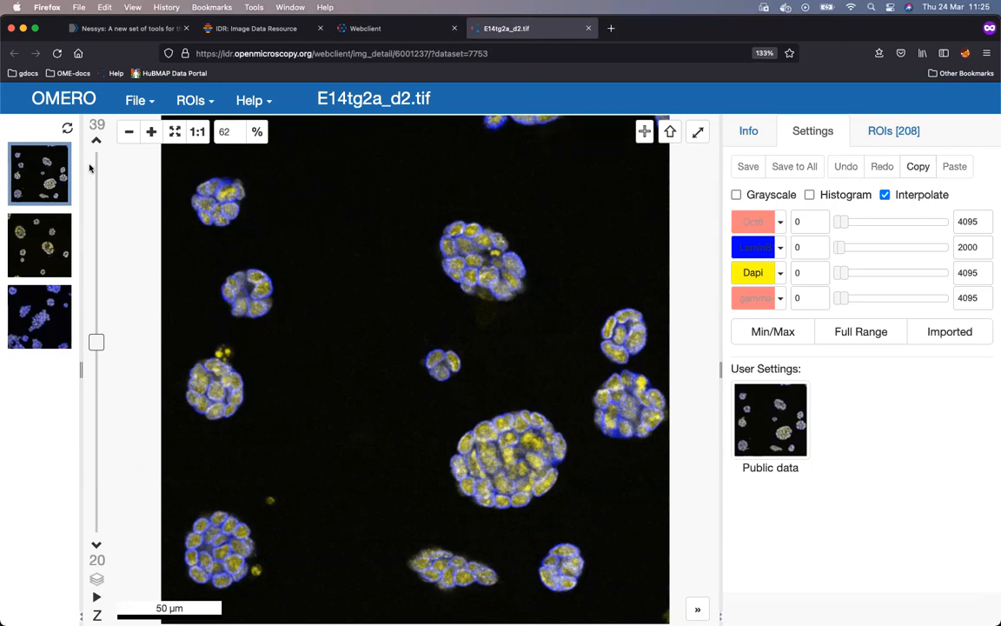
mouse_move(103, 270)
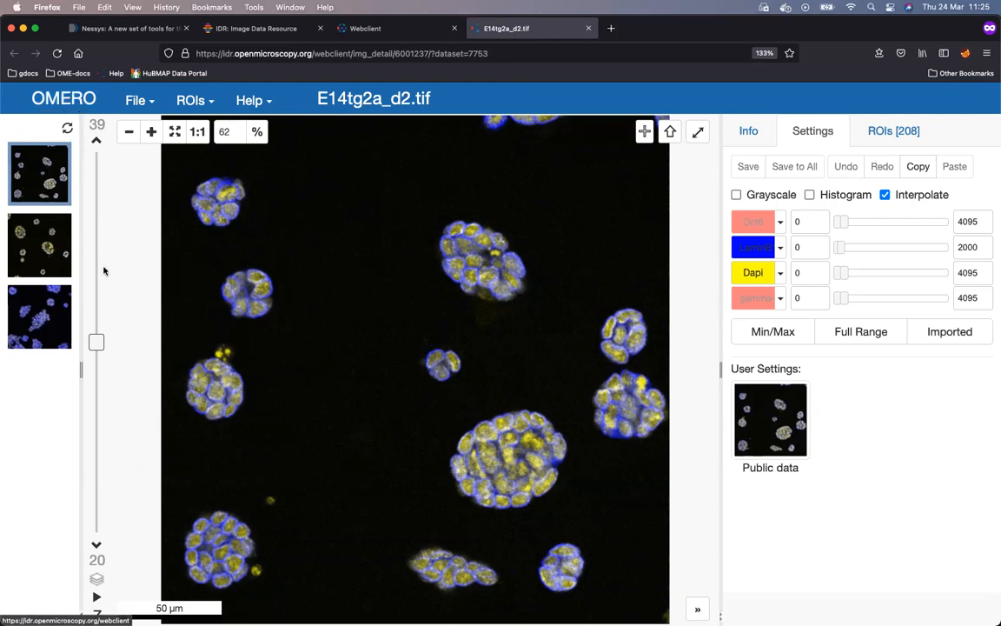
mouse_move(97, 342)
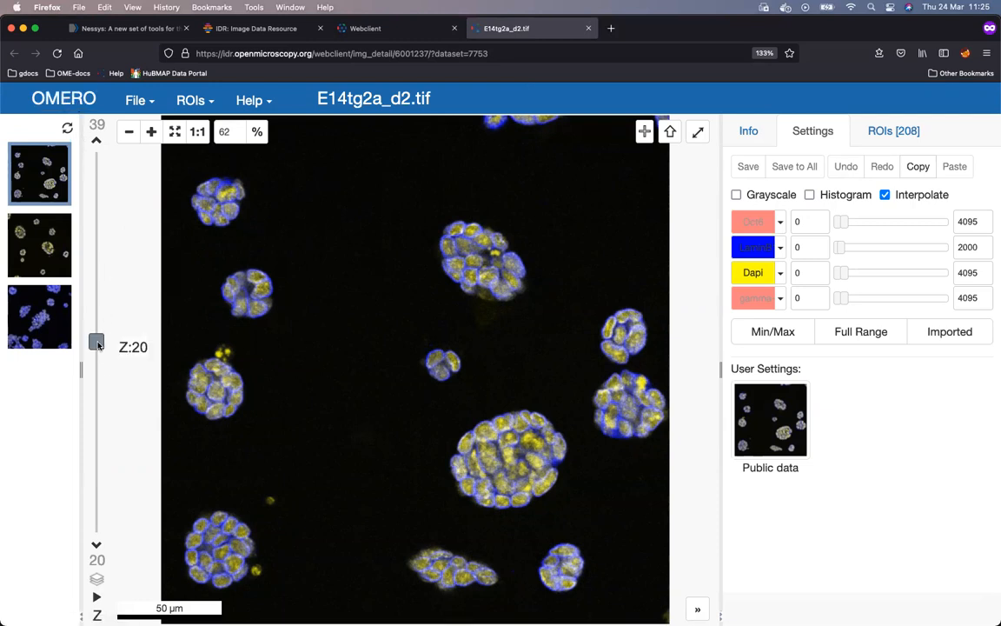
drag(97, 344, 97, 244)
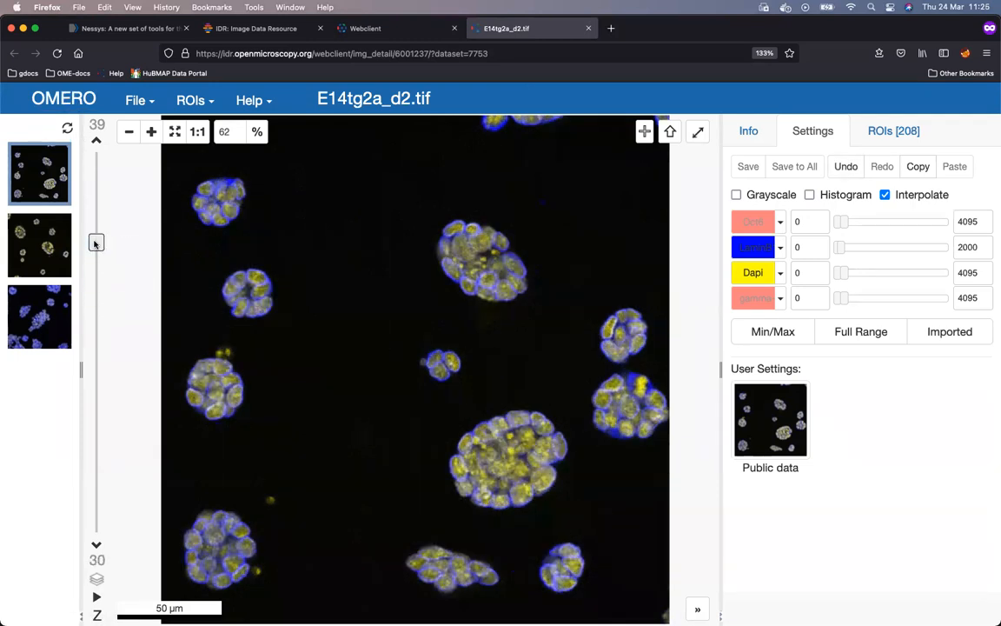
drag(97, 242, 97, 402)
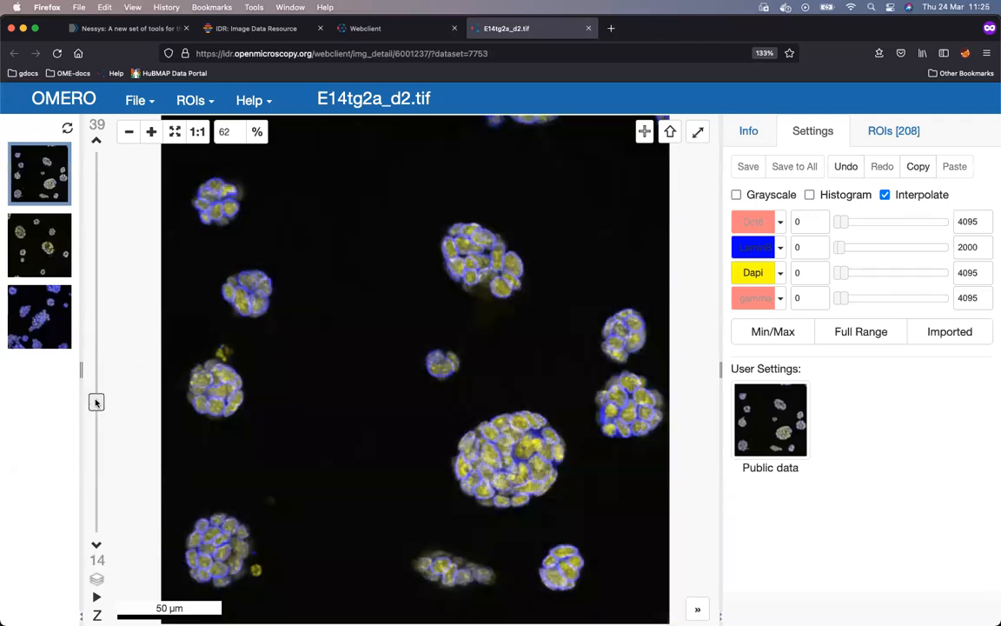
drag(96, 401, 97, 462)
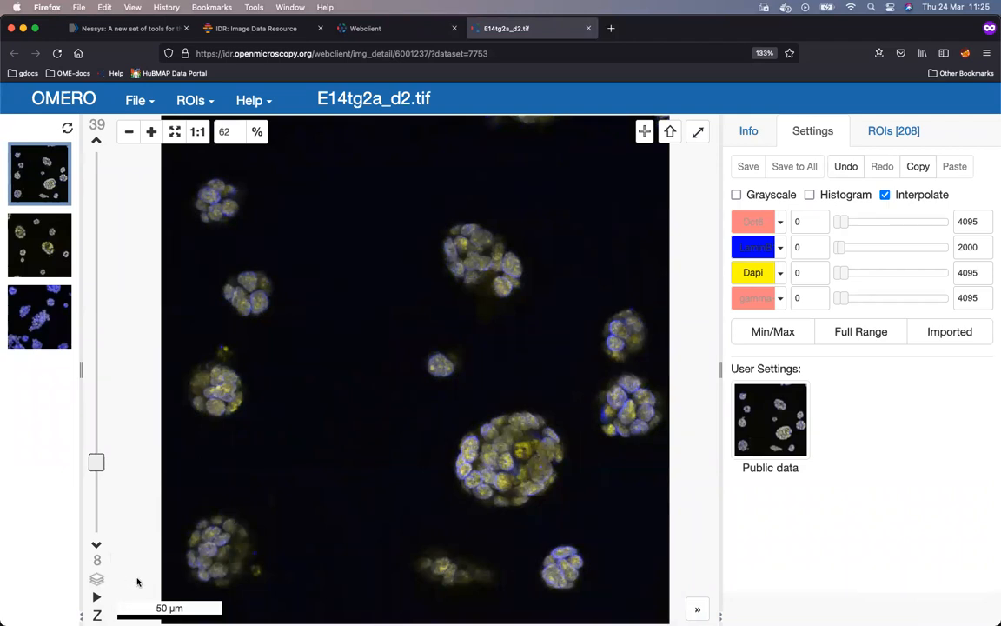
mouse_move(352, 603)
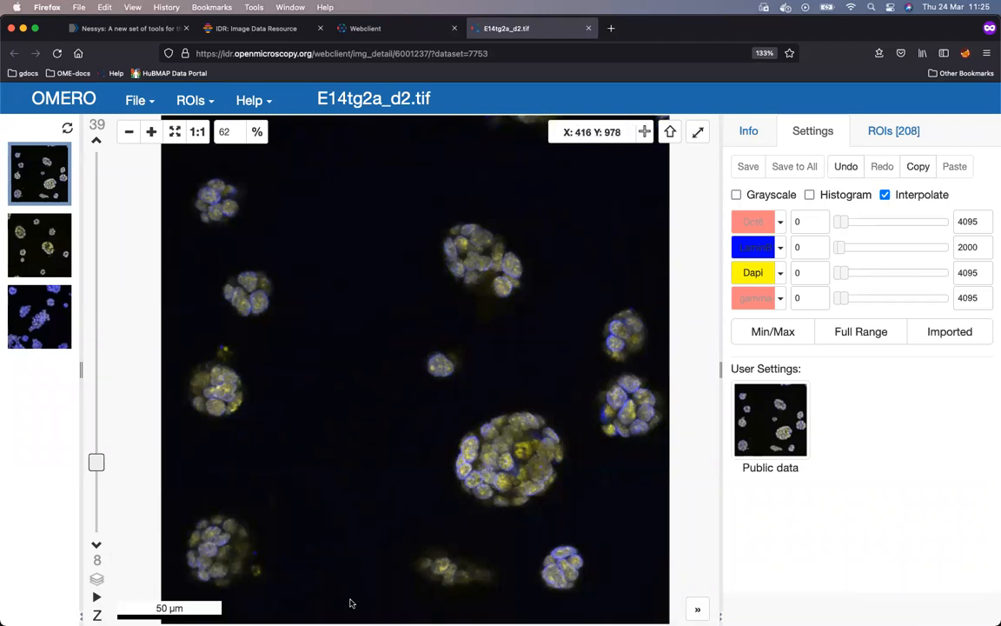
mouse_move(674, 609)
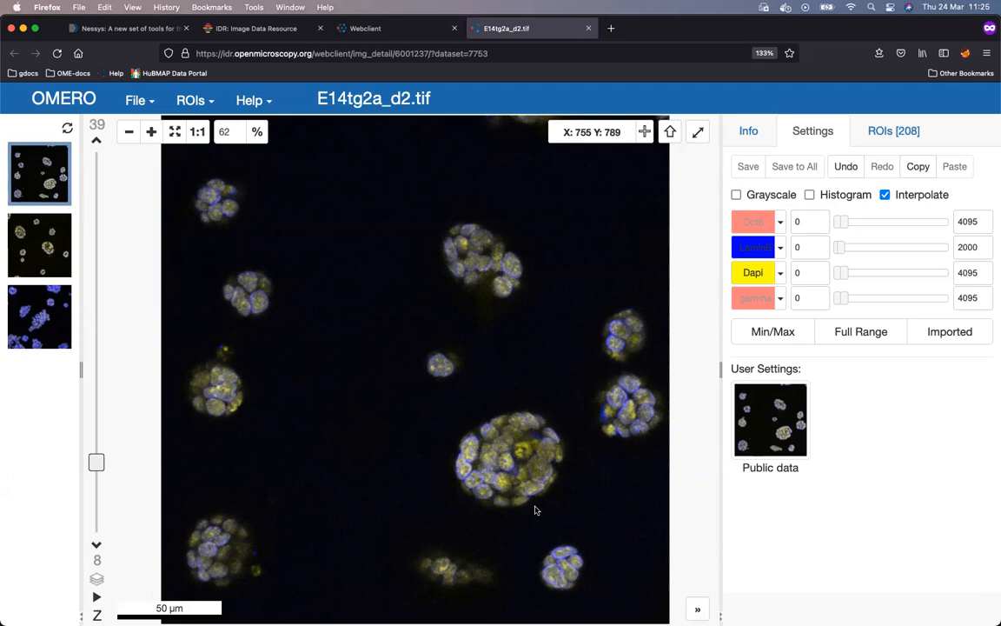
mouse_move(532, 512)
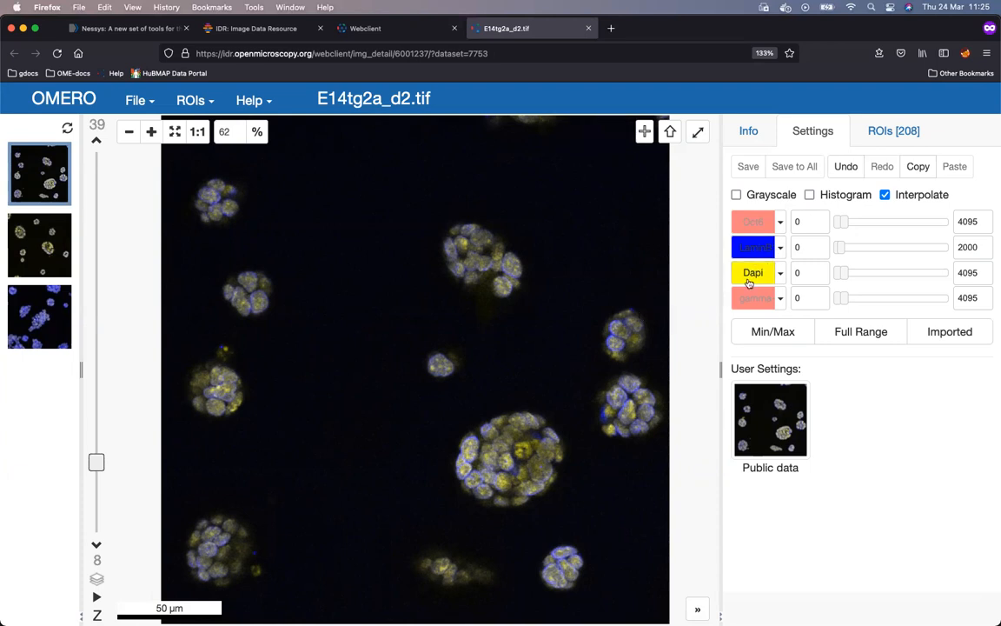
mouse_move(780, 273)
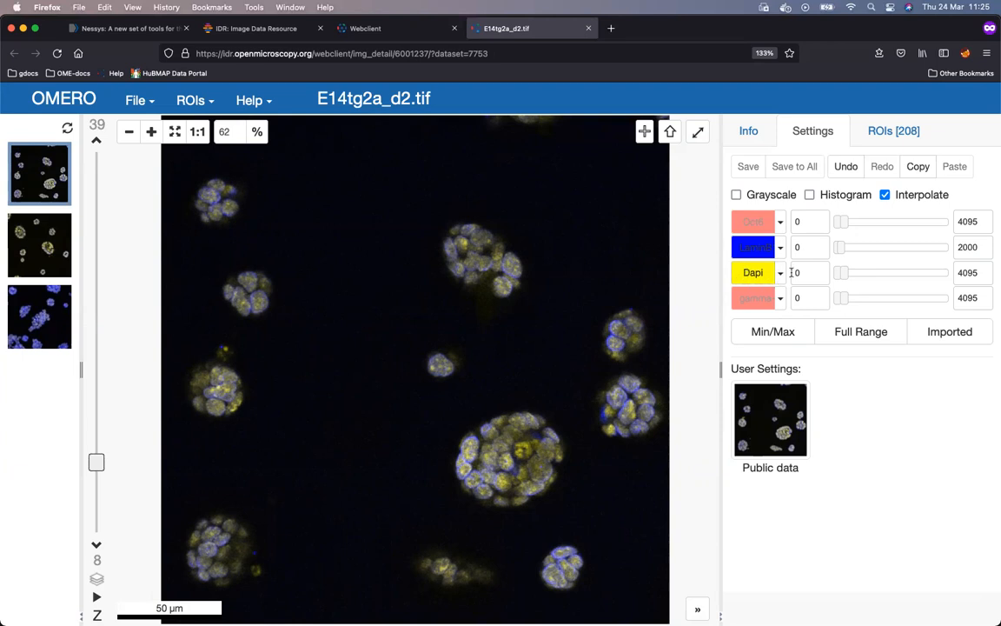
Colour Dapi blue and LaminB1 yellow, and raise Dapi's maximum intensity
click(779, 273)
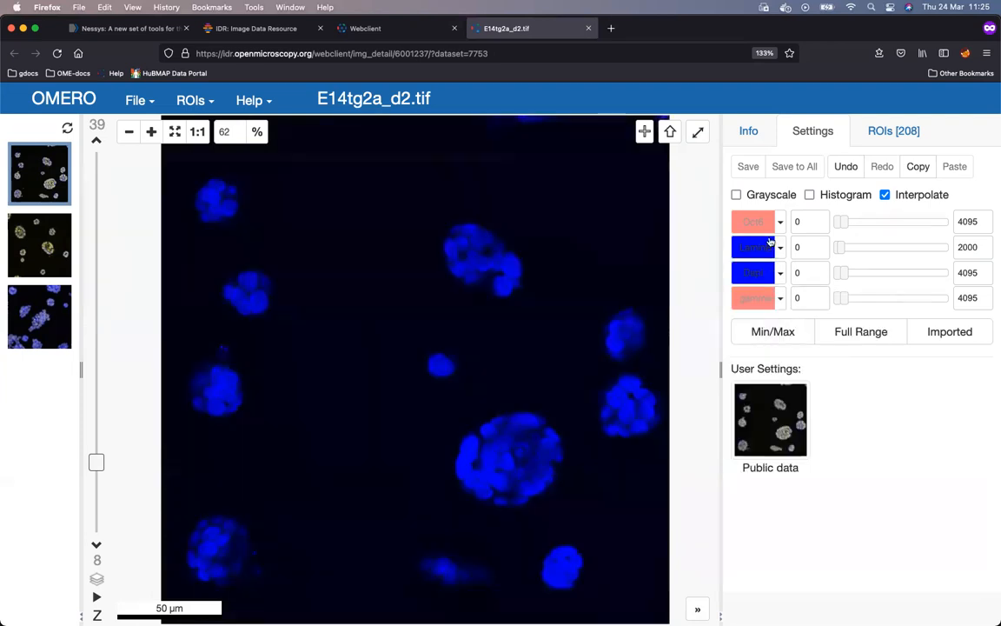
click(780, 247)
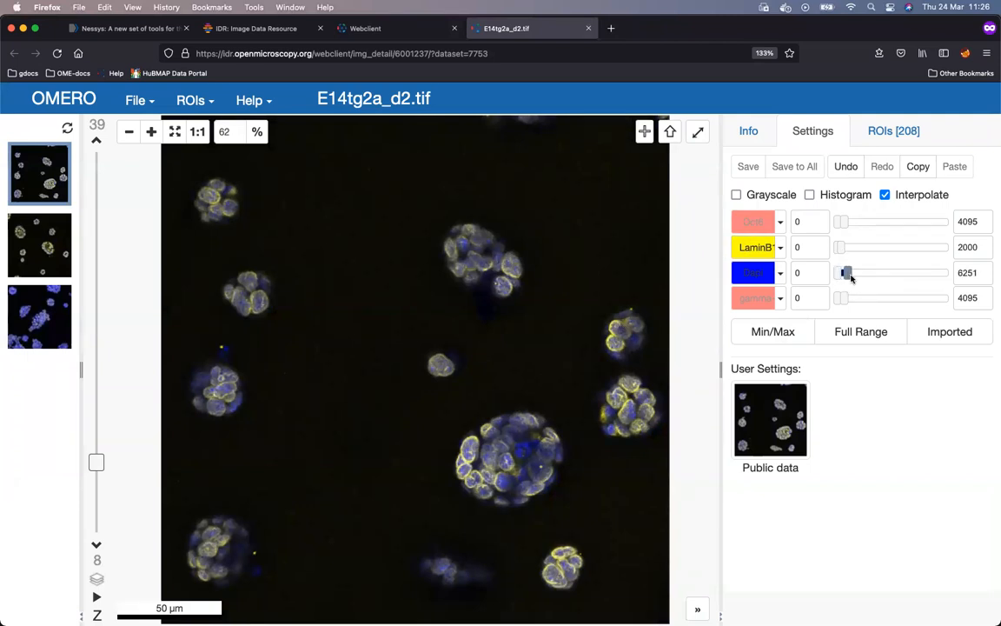
drag(847, 272, 856, 272)
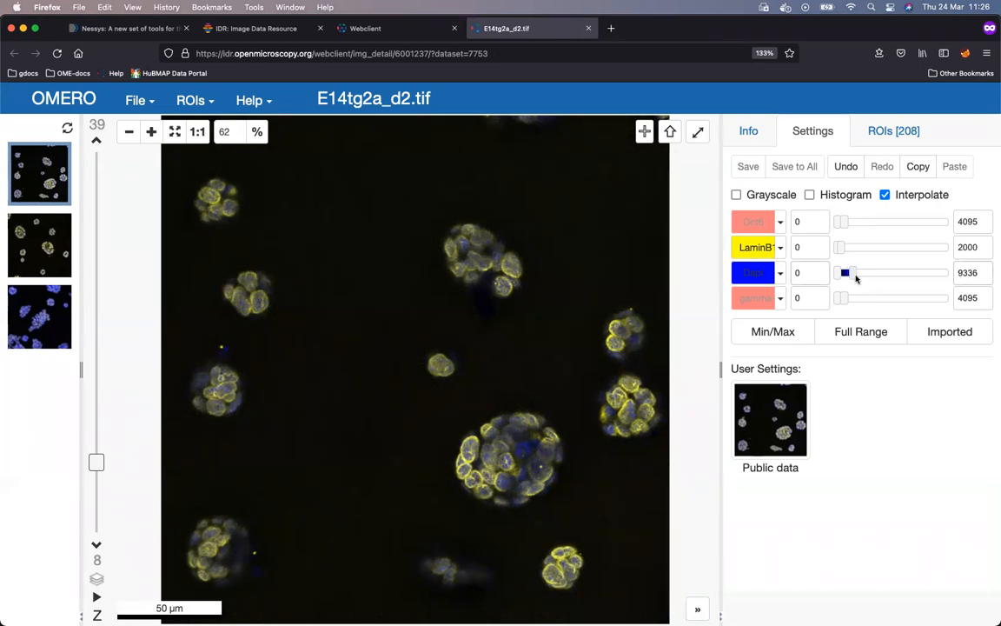
drag(843, 272, 847, 272)
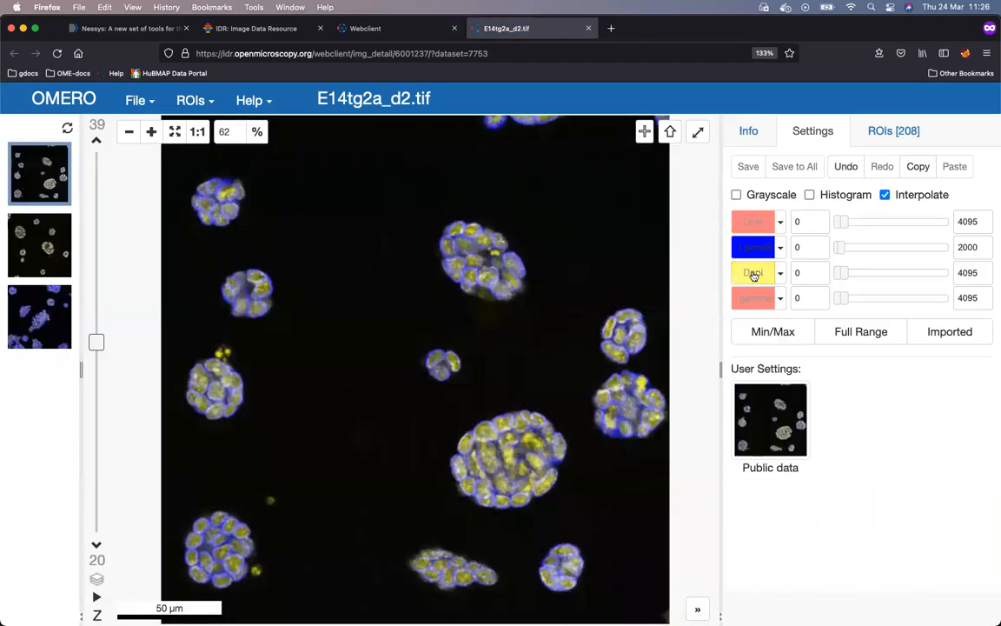
Switch off the Dapi channel in the Settings tab
click(754, 272)
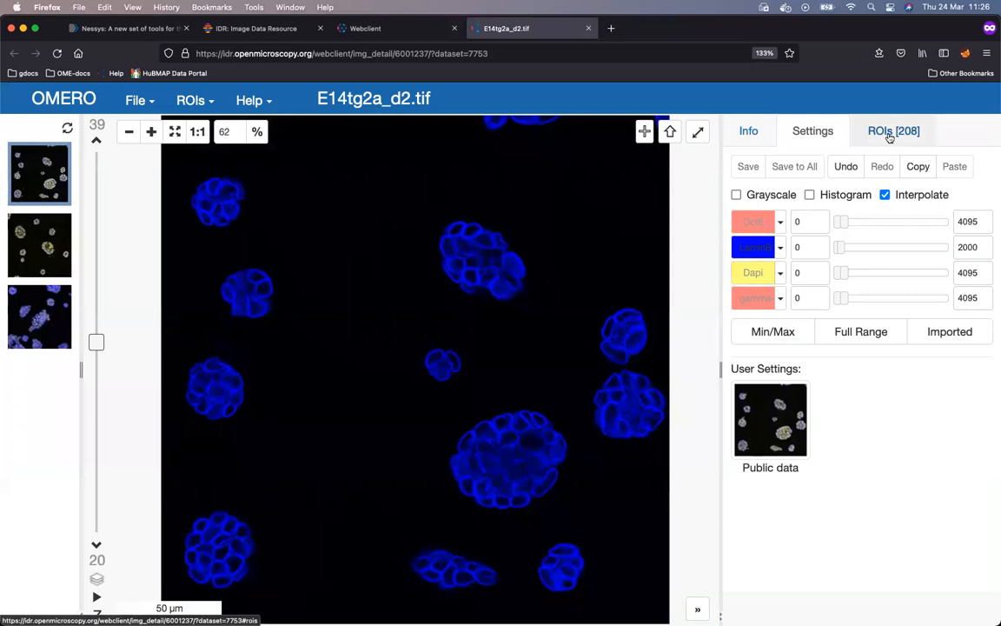
mouse_move(893, 138)
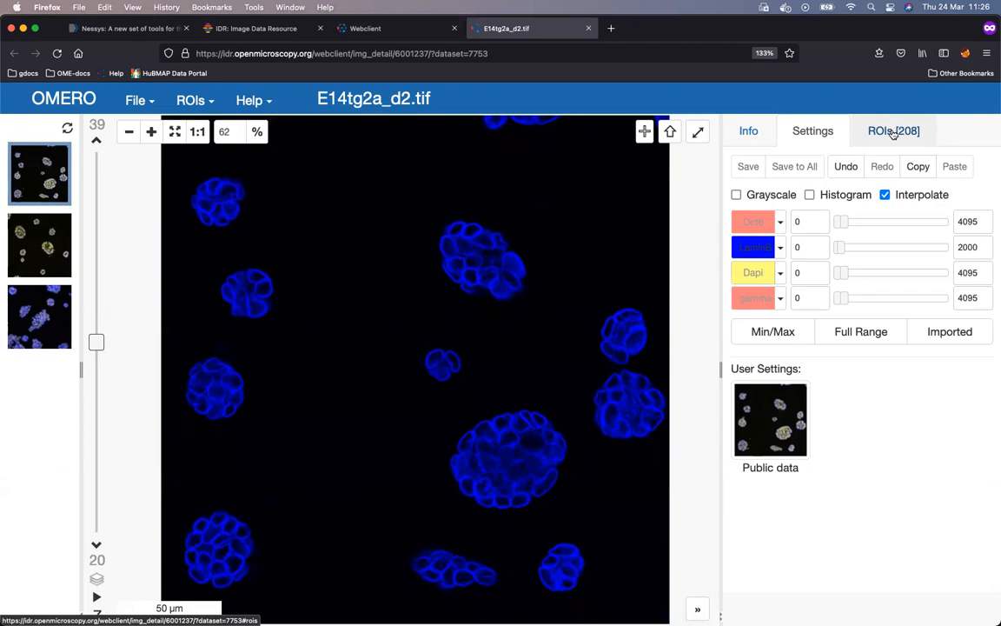
Open the ROIs [208] tab to overlay and list the nucleus masks
click(894, 130)
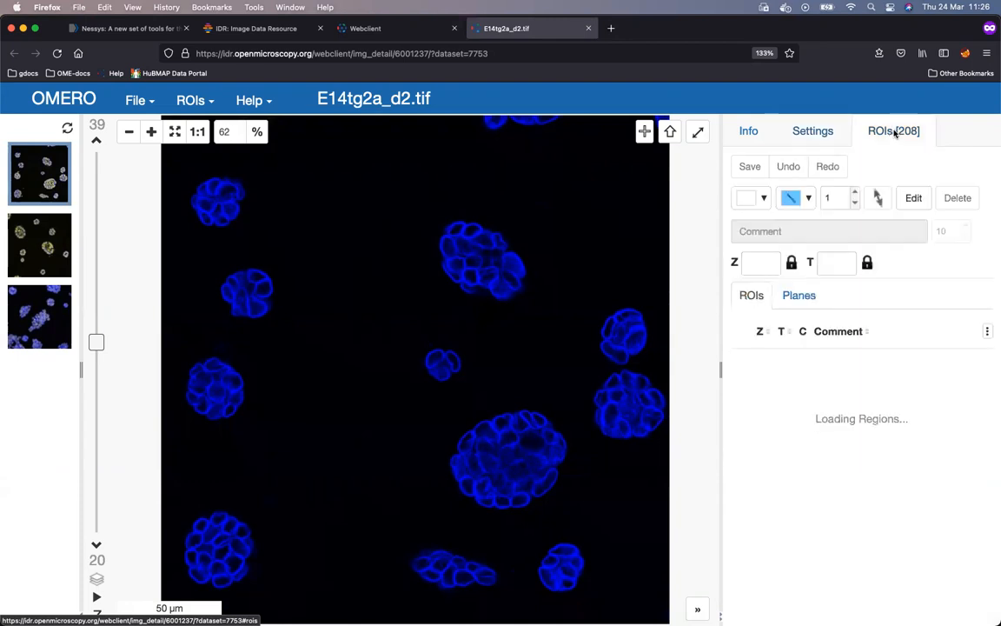
mouse_move(787, 481)
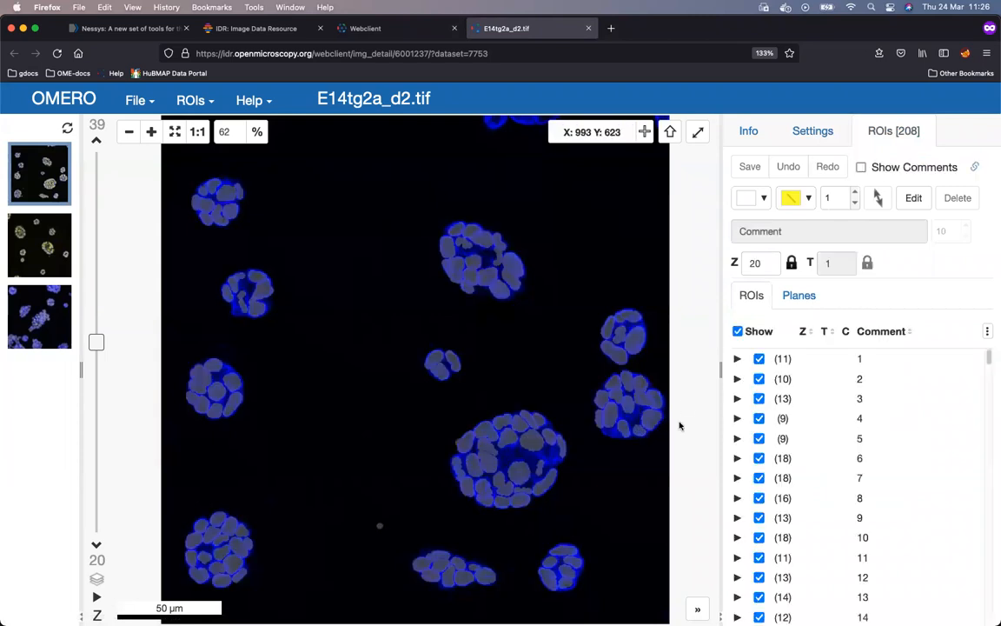
mouse_move(535, 443)
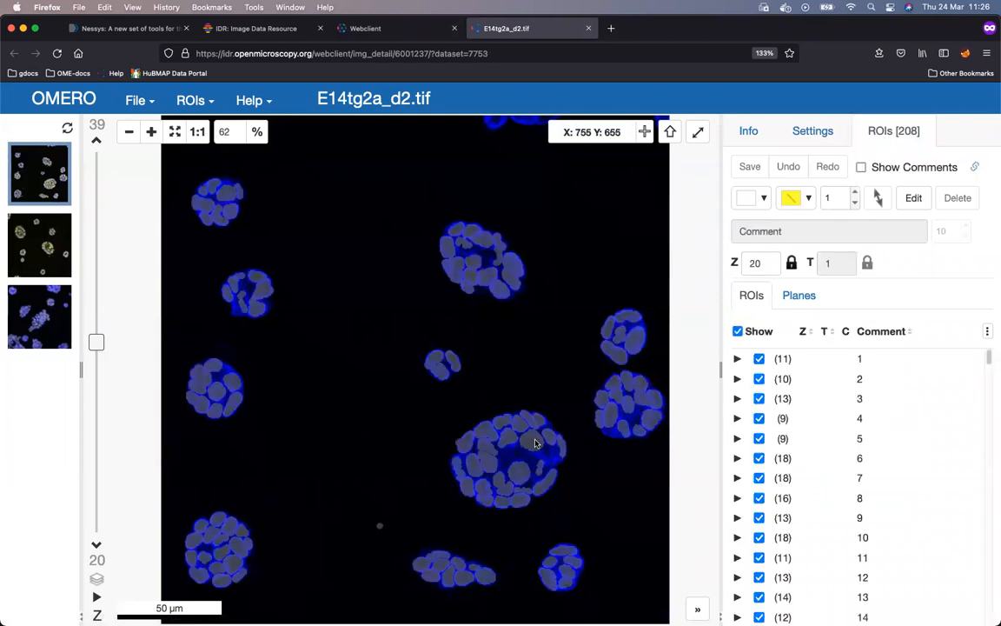
mouse_move(538, 452)
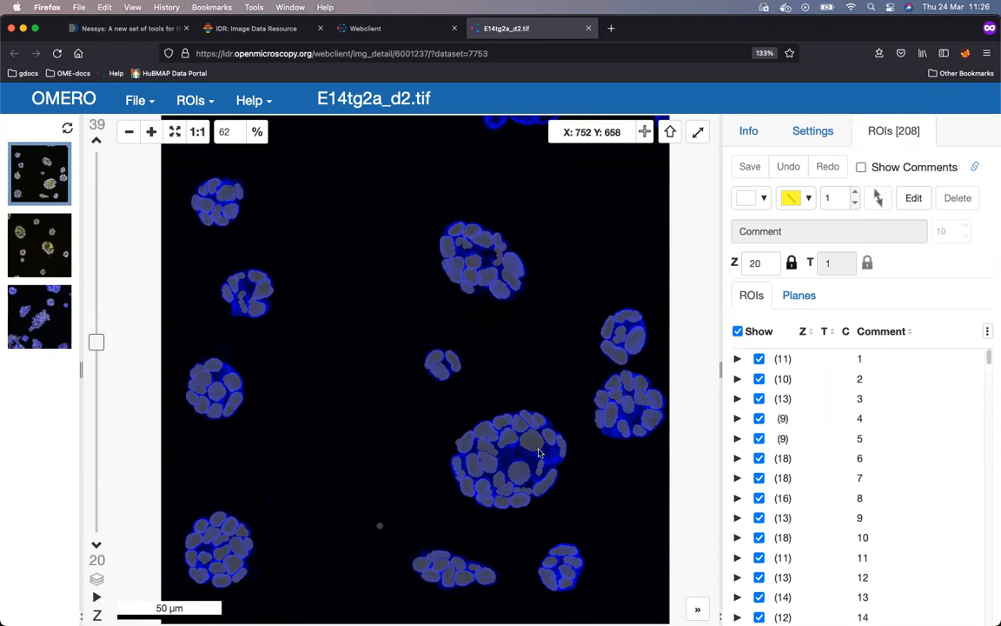
mouse_move(536, 448)
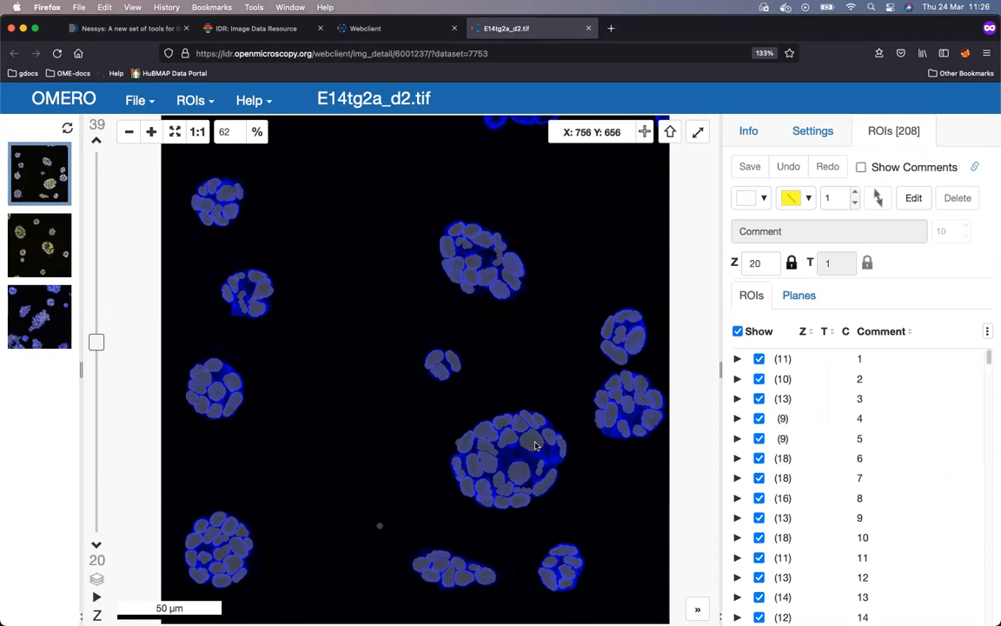
Select a nucleus mask in the central cluster to show its 130.828 µm² area
click(531, 440)
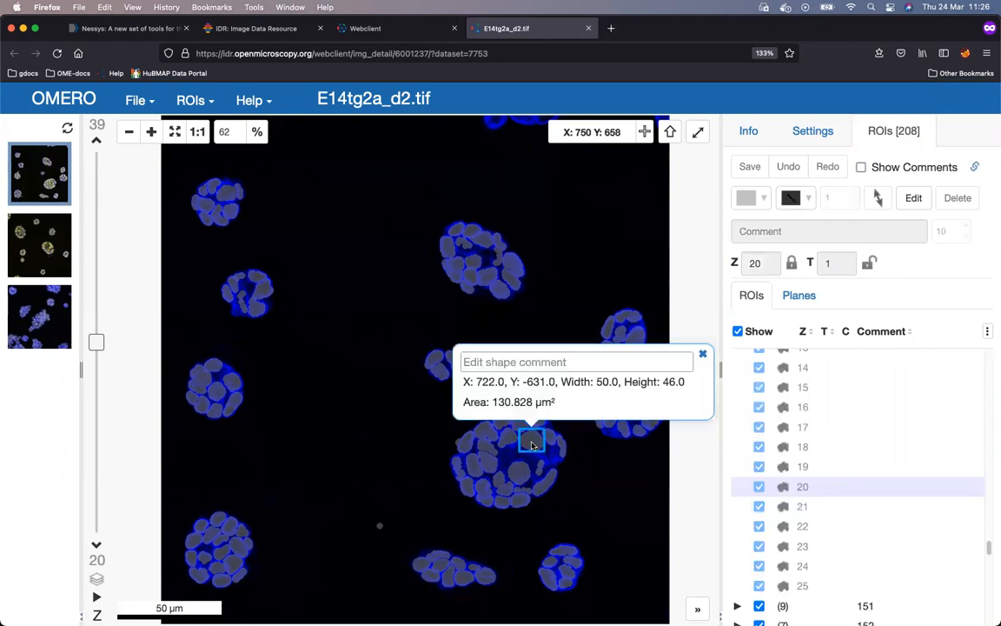
mouse_move(541, 457)
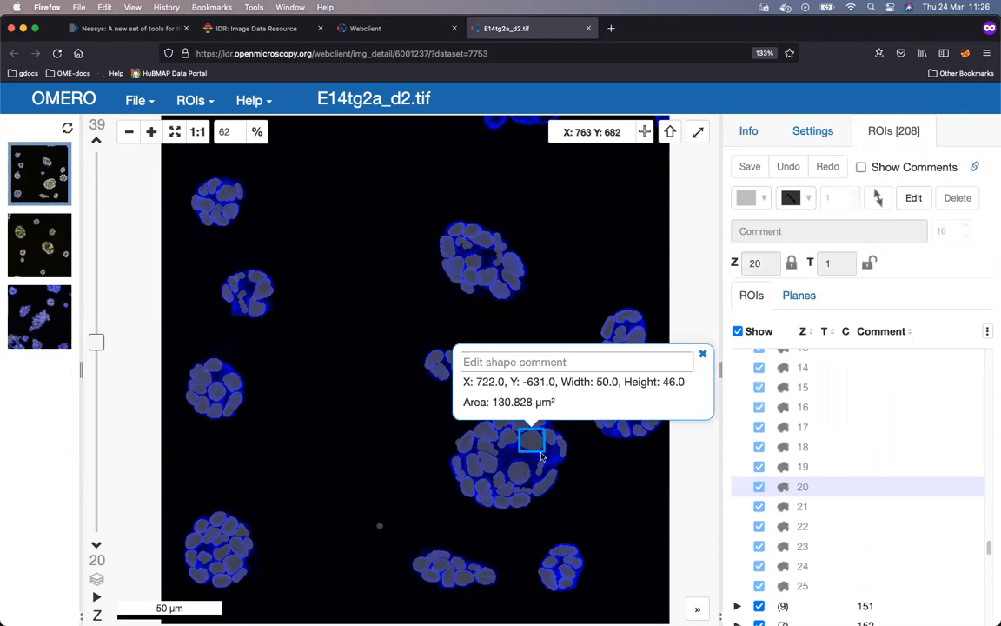
mouse_move(539, 446)
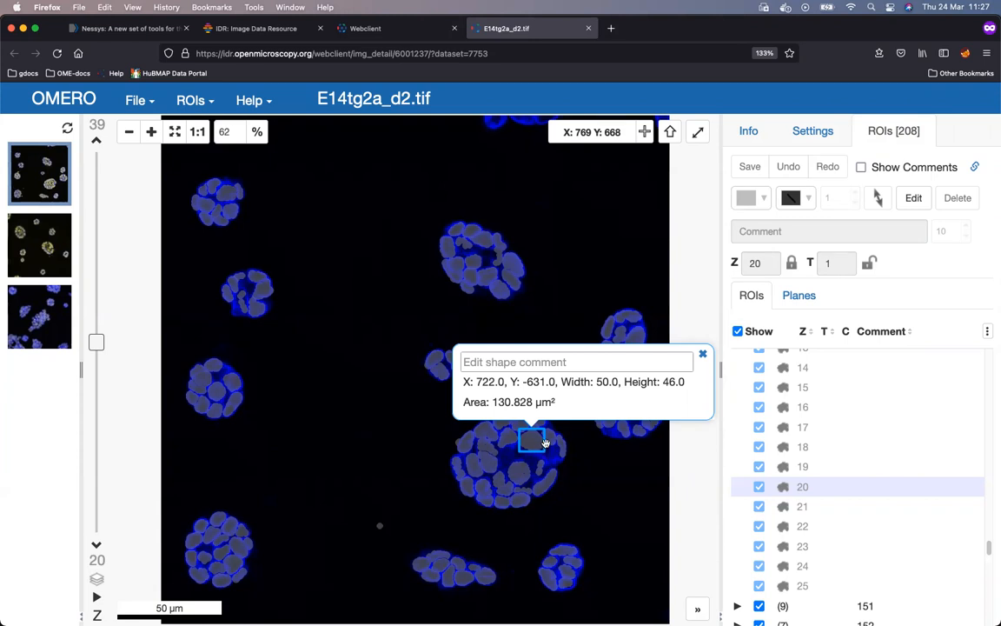
Return to the webclient, select idr0062-blin-nuclearsegmentation/experimentA, and scroll its attributes to the publication DOI
click(364, 28)
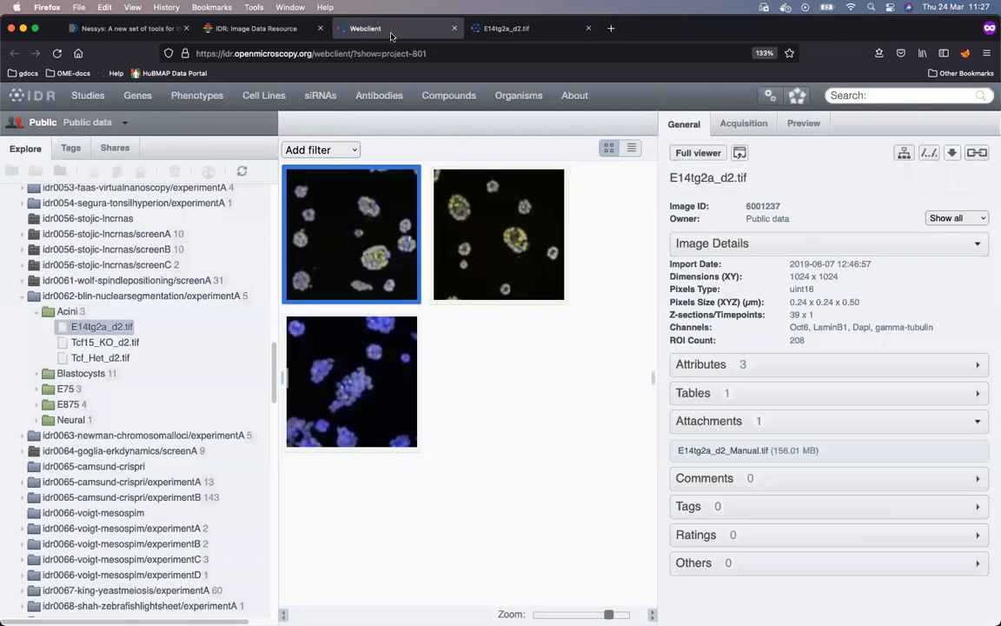
click(143, 296)
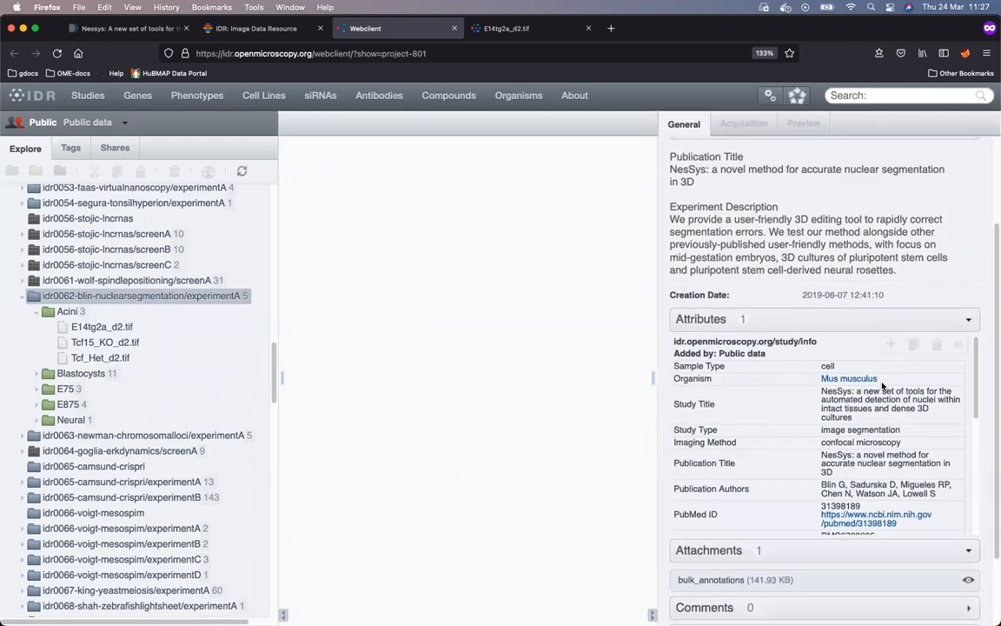
scroll(down, 3)
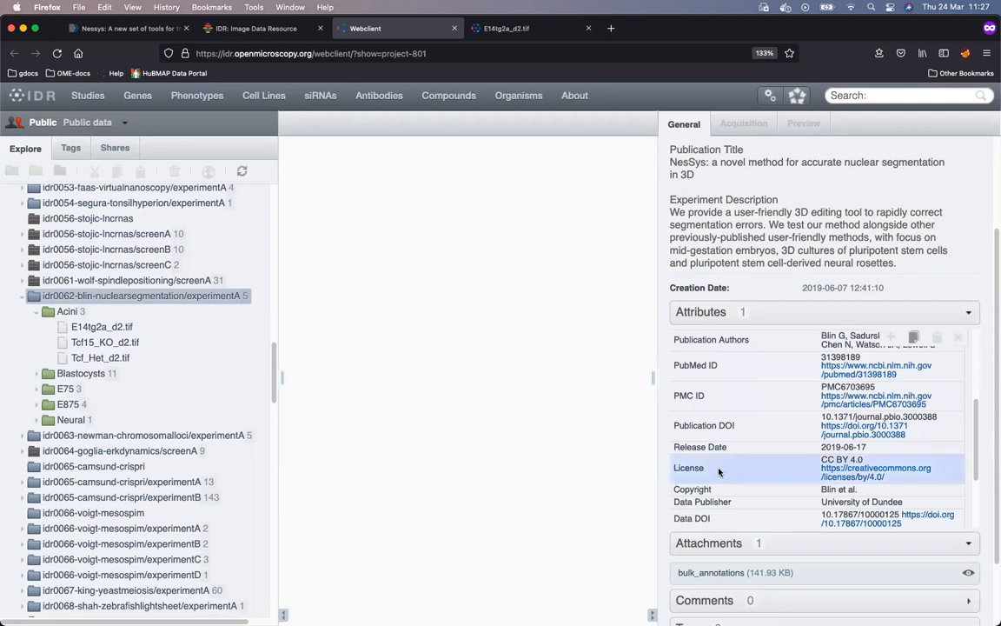
mouse_move(865, 430)
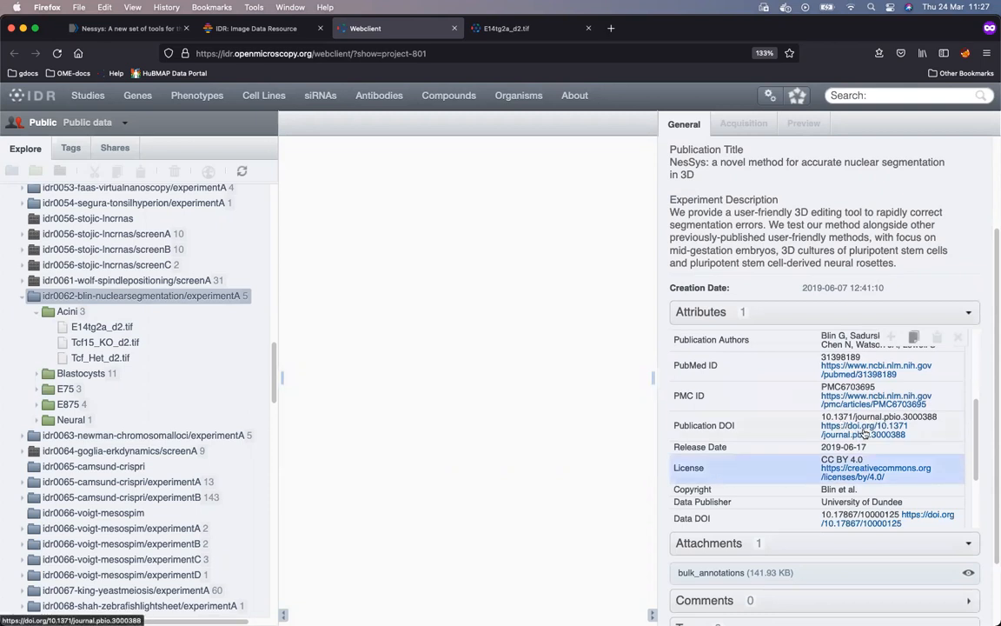
Follow the publication DOI link to the Nessys article on PLOS Biology
click(863, 425)
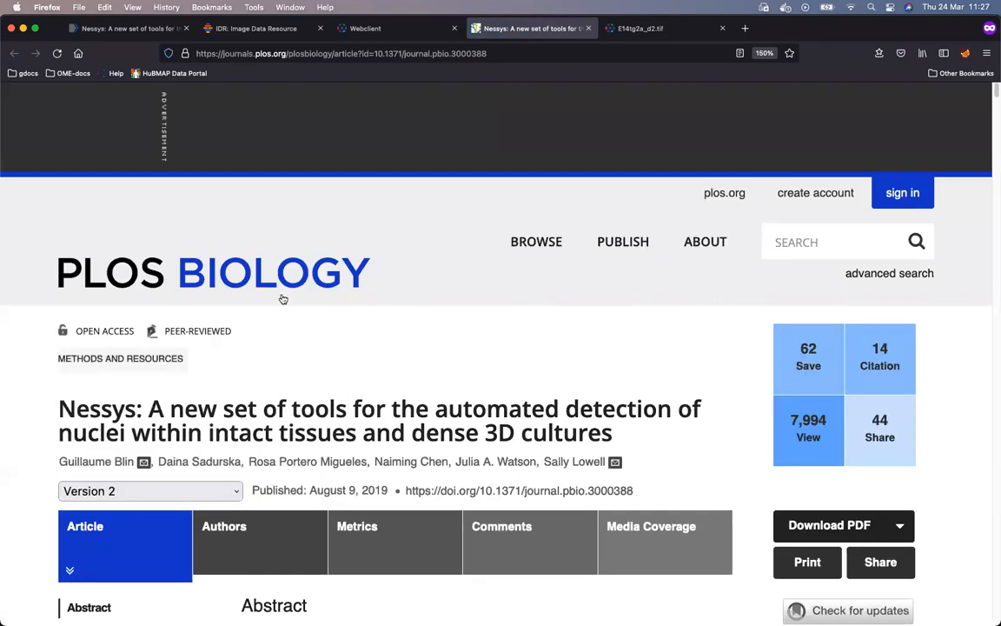
mouse_move(387, 353)
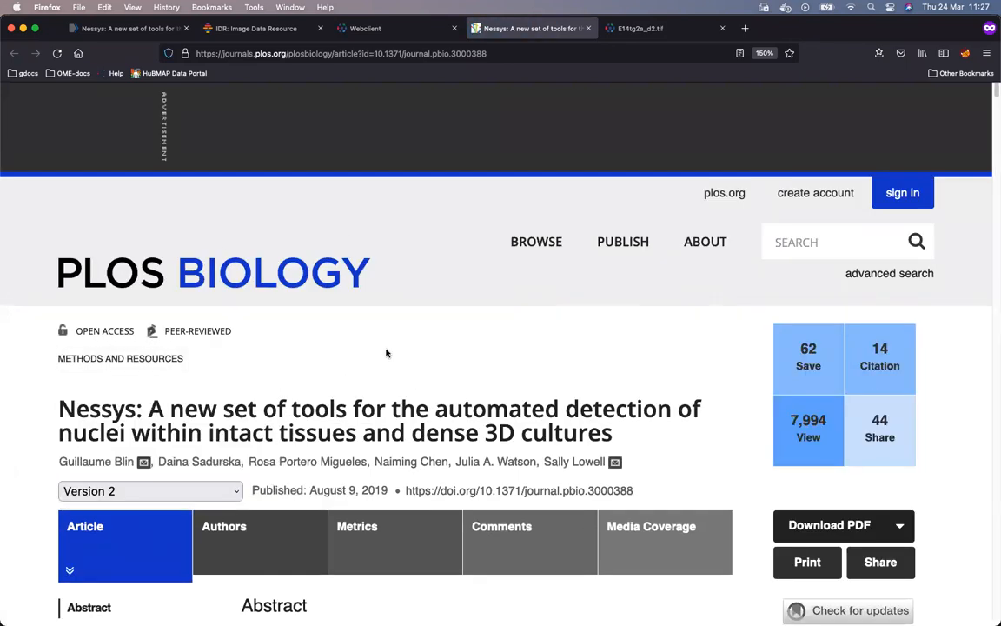